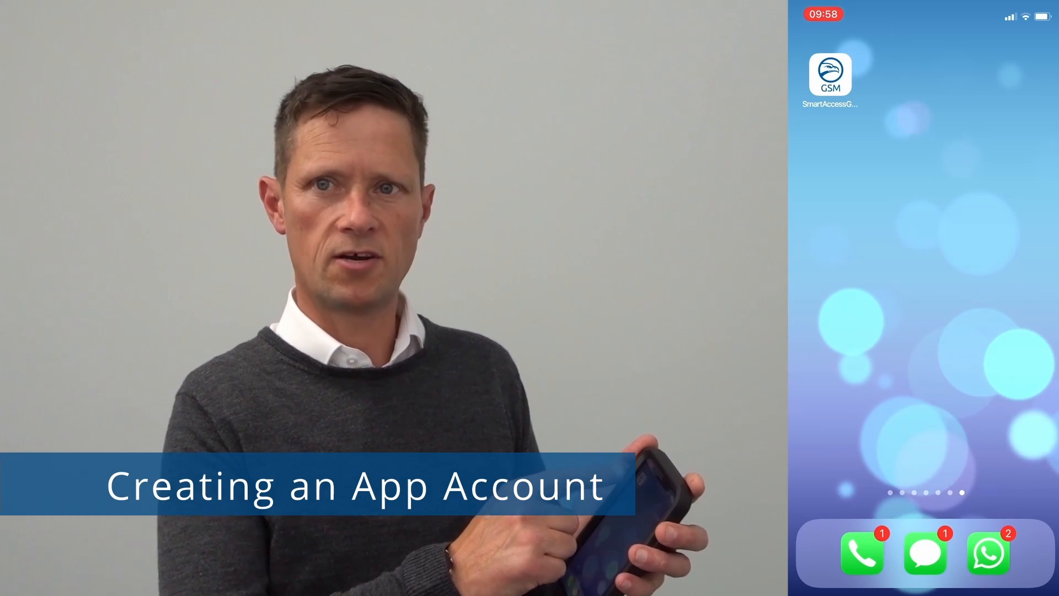
- Launch SmartAccess GSM and log in with an existing account to reach the empty All devices list
click(830, 76)
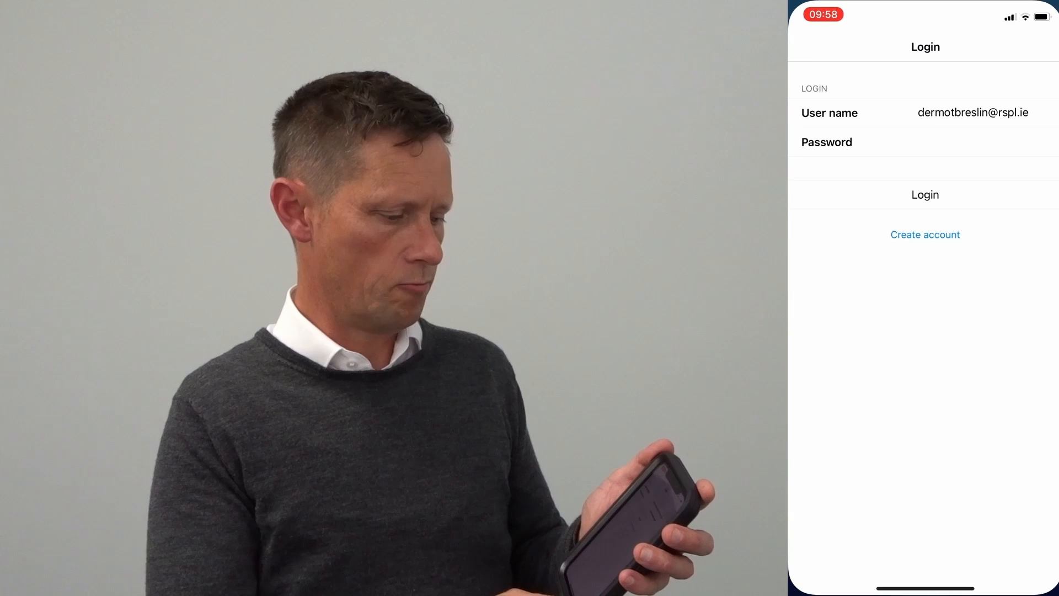
click(924, 235)
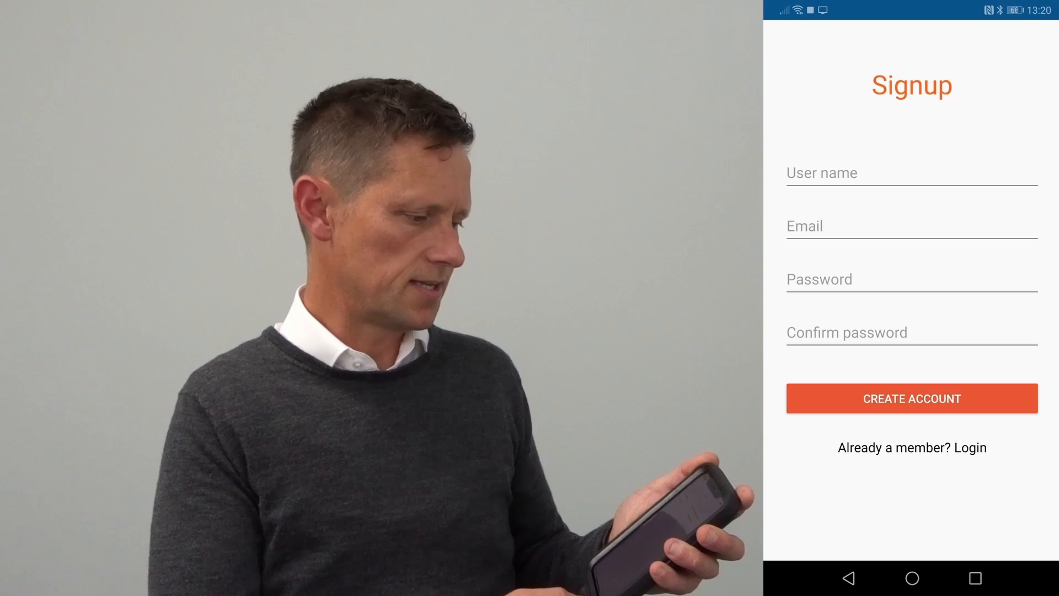
click(911, 398)
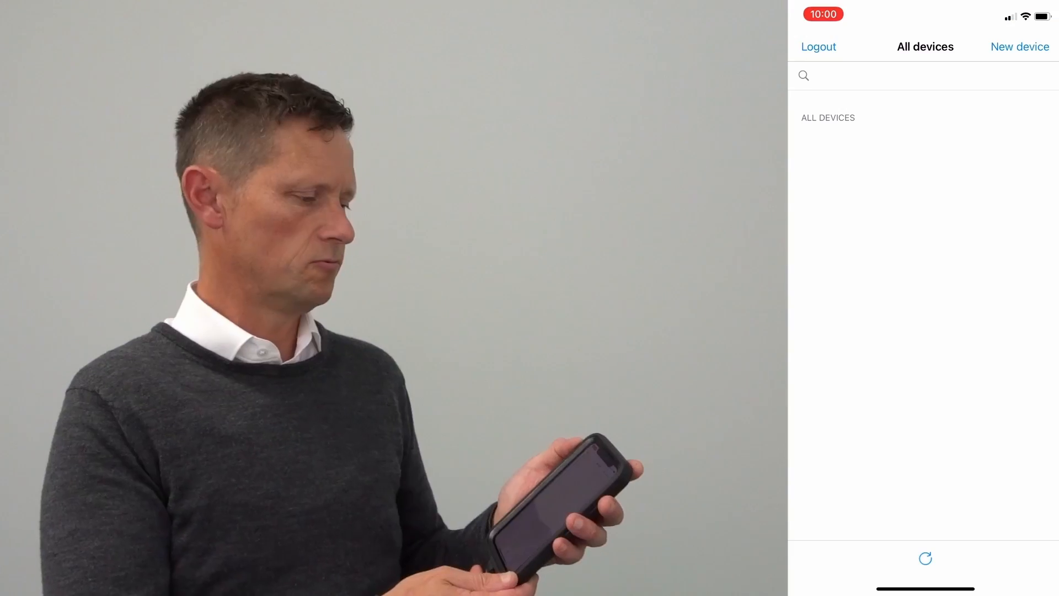
click(1019, 47)
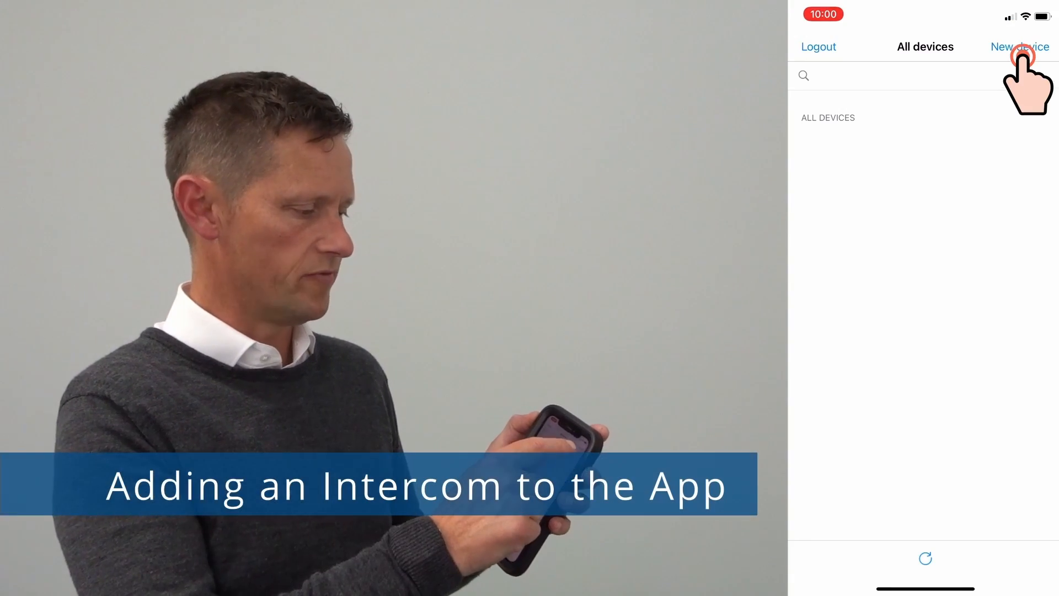
click(1019, 46)
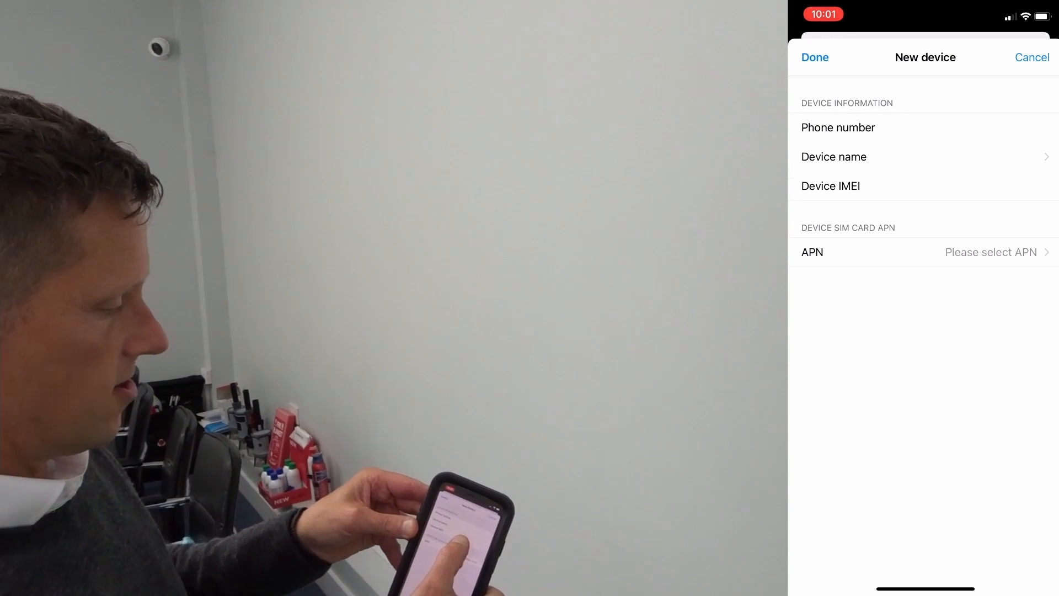
click(830, 186)
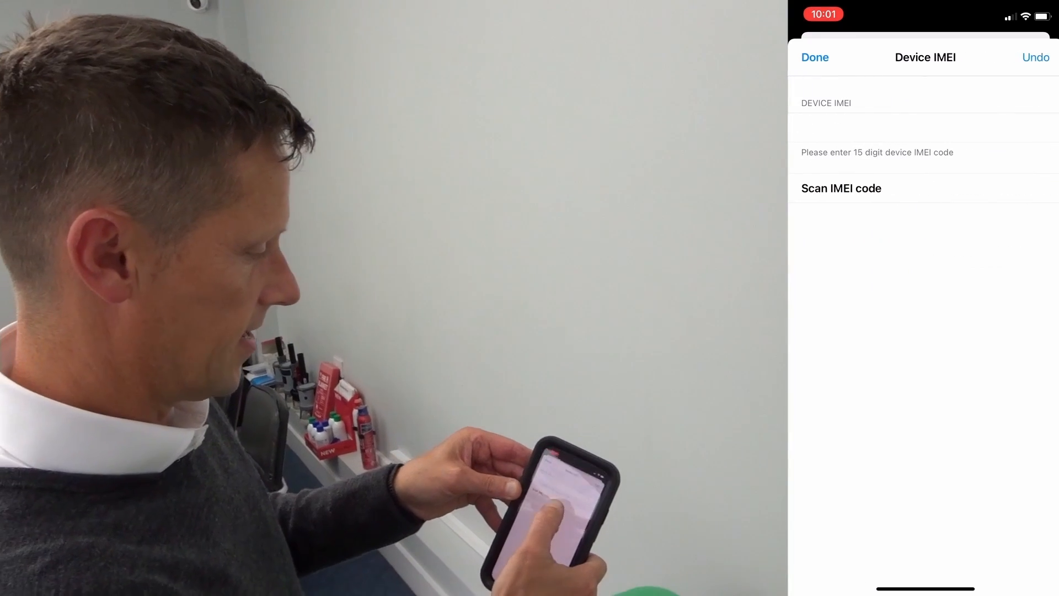
click(840, 187)
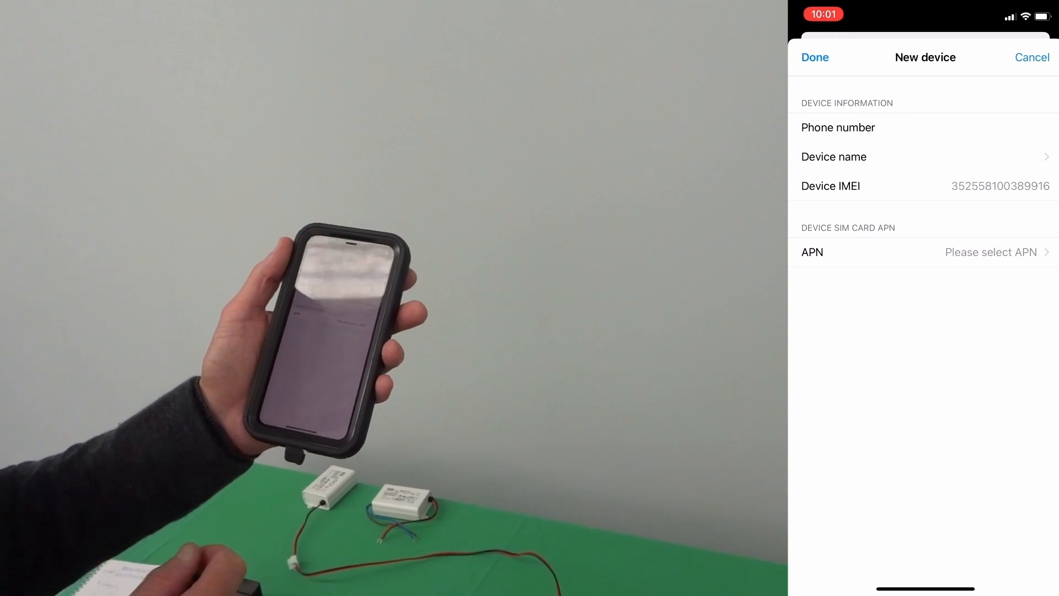
- Name the device 'Car park', enter its 08 phone number, choose APN 3.IE and save it
click(834, 156)
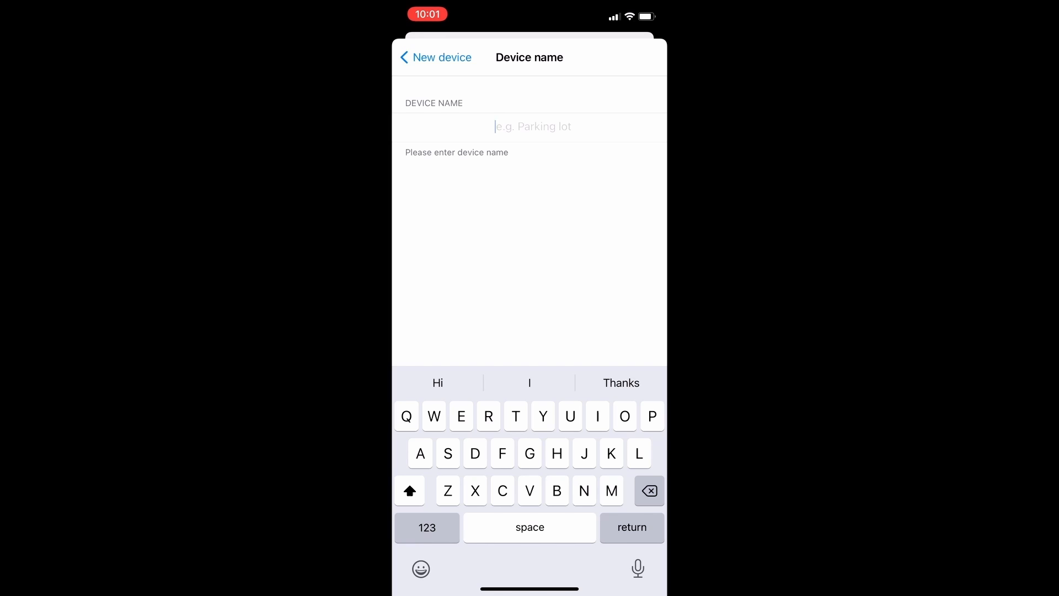
text(Car pa)
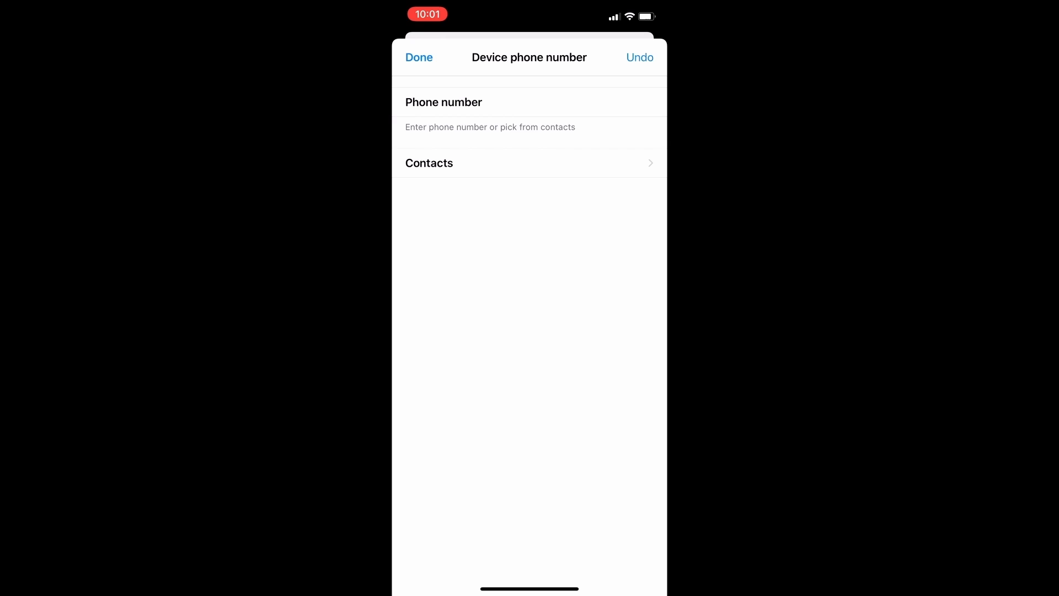
text(083)
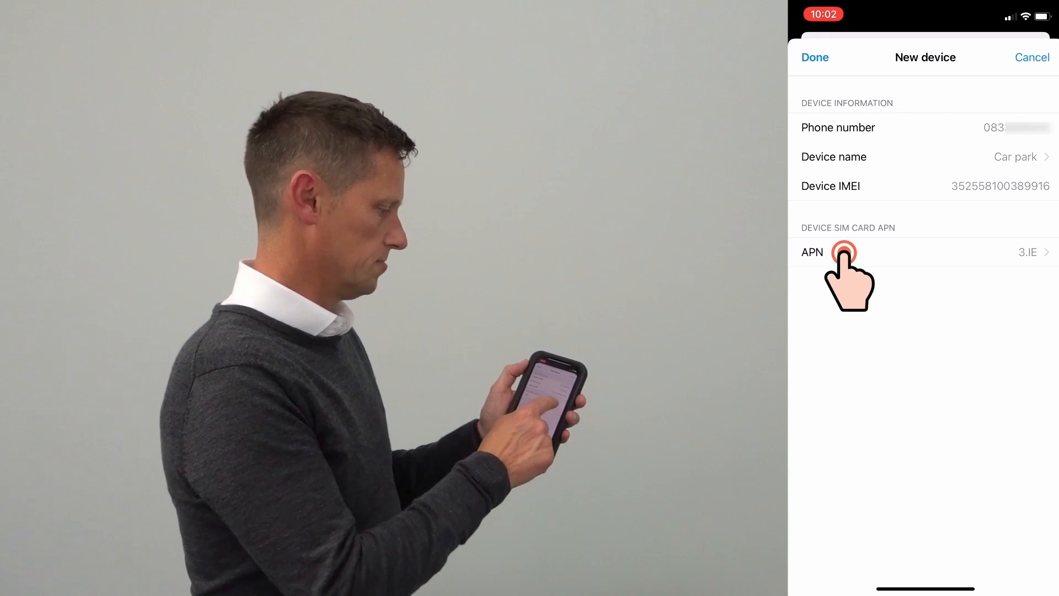
click(845, 252)
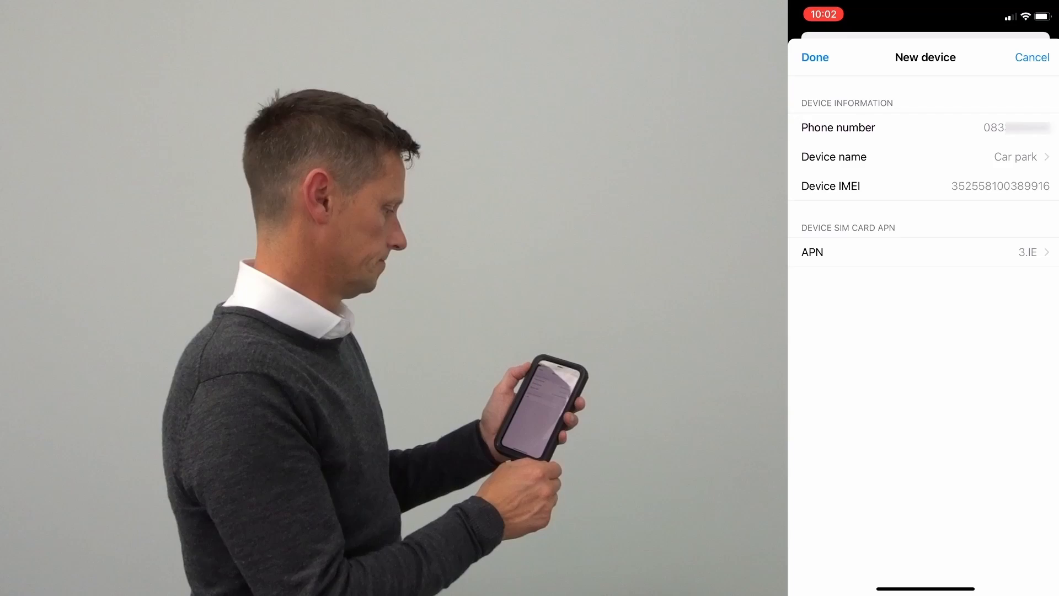
click(814, 56)
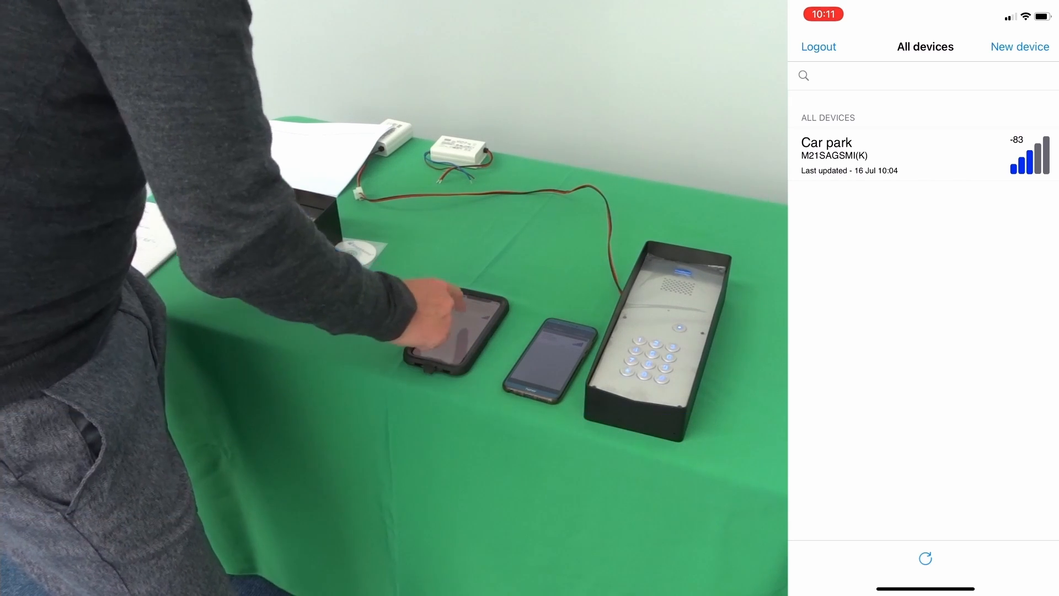
- Reach Car park's Configuration > Intercom > Button 1 call numbers list
click(929, 156)
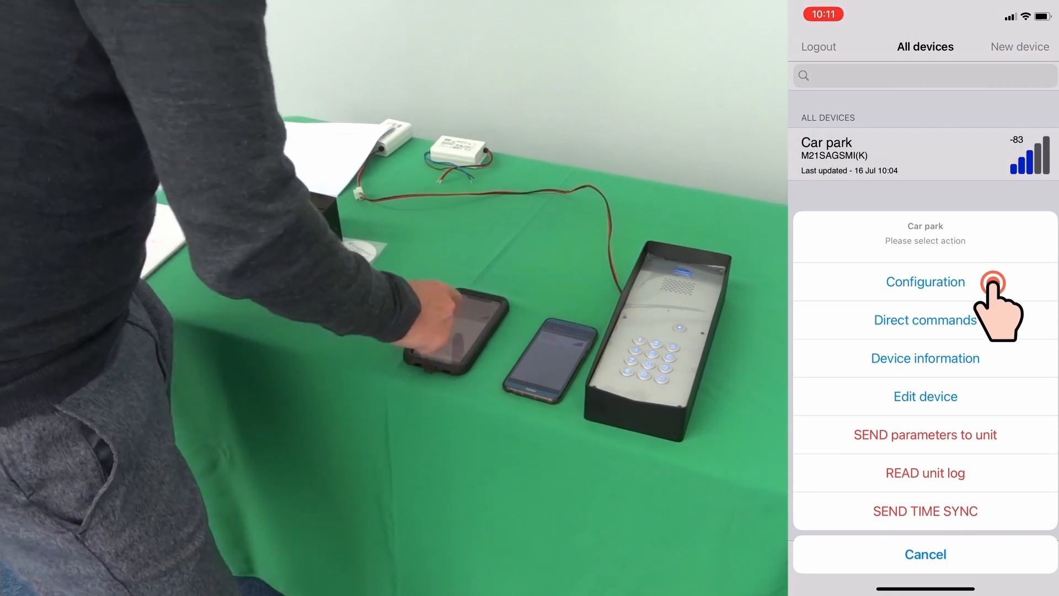
click(925, 282)
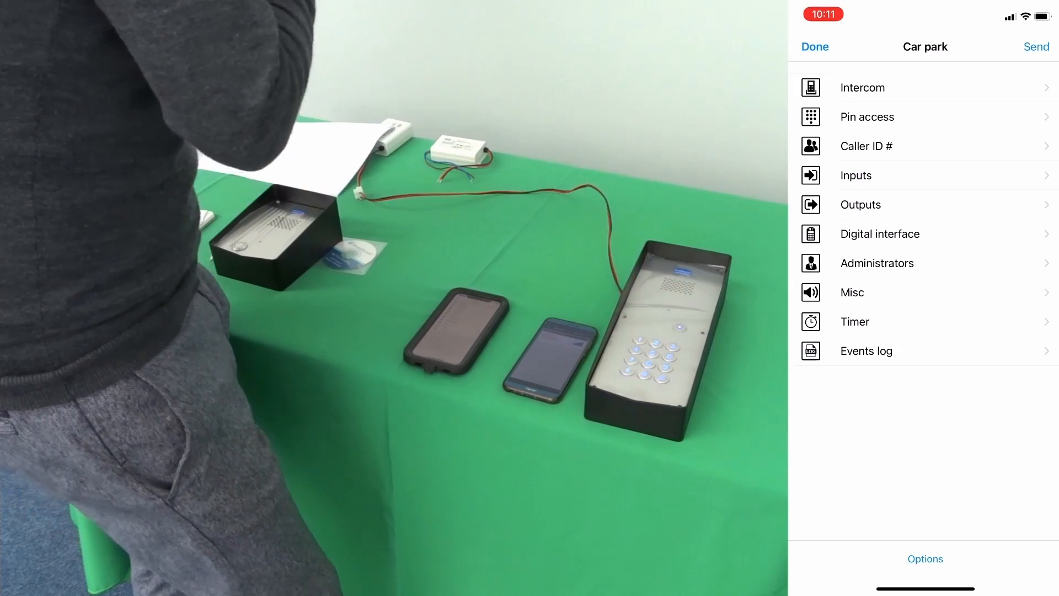
click(861, 88)
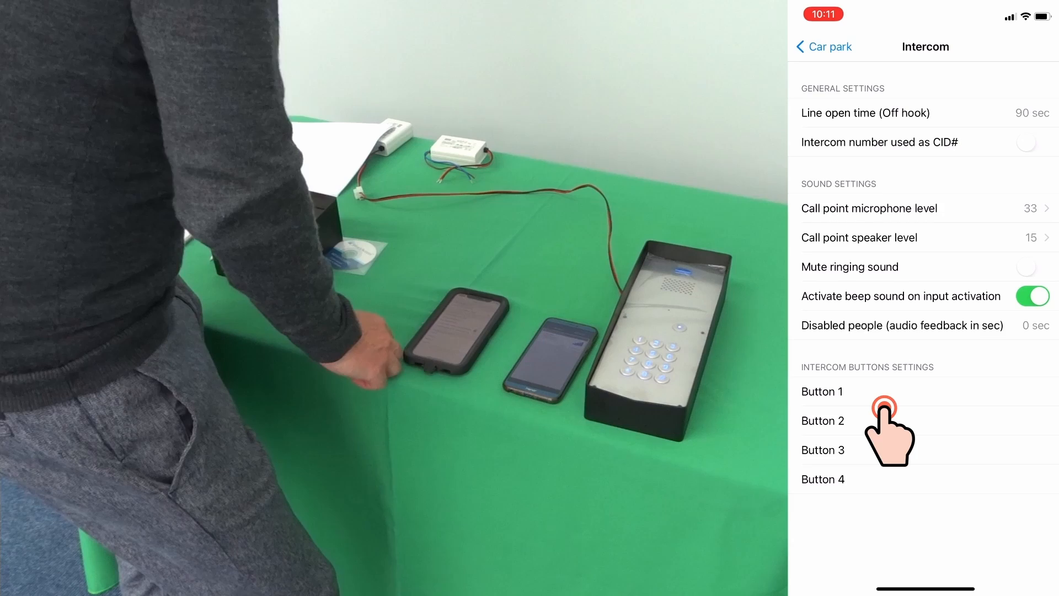
click(822, 392)
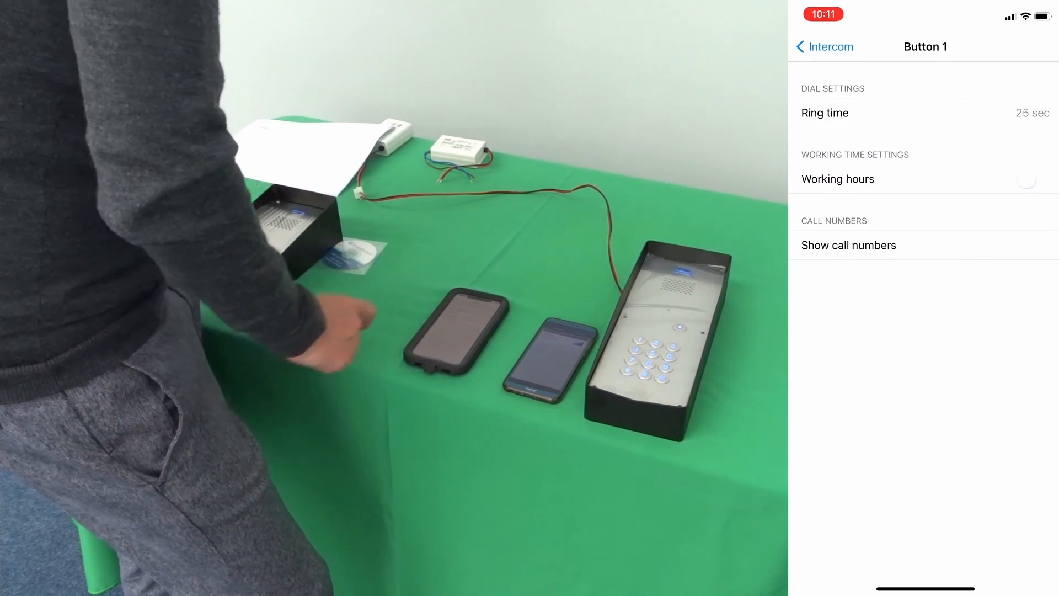
click(849, 245)
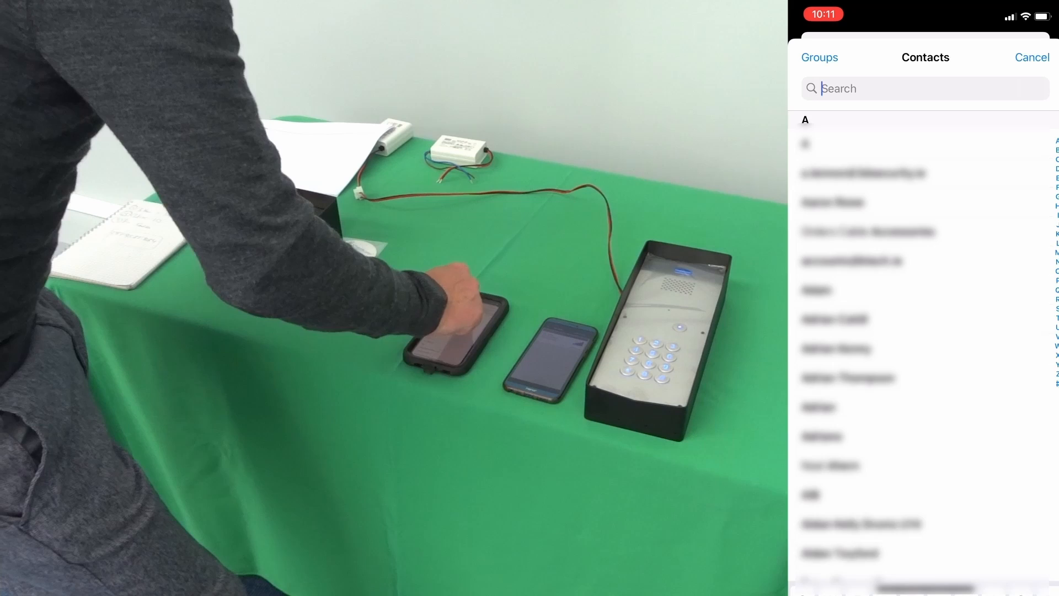
- Pick contacts (searching 'Pau') as Button 1's three call numbers and sync the changes to the intercom
text(Pau)
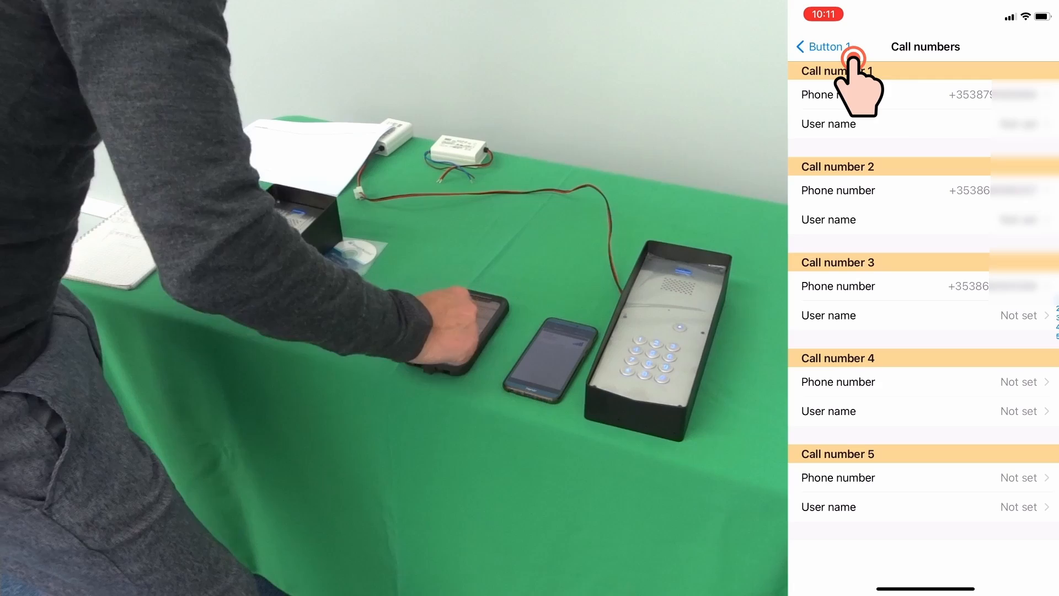
click(821, 46)
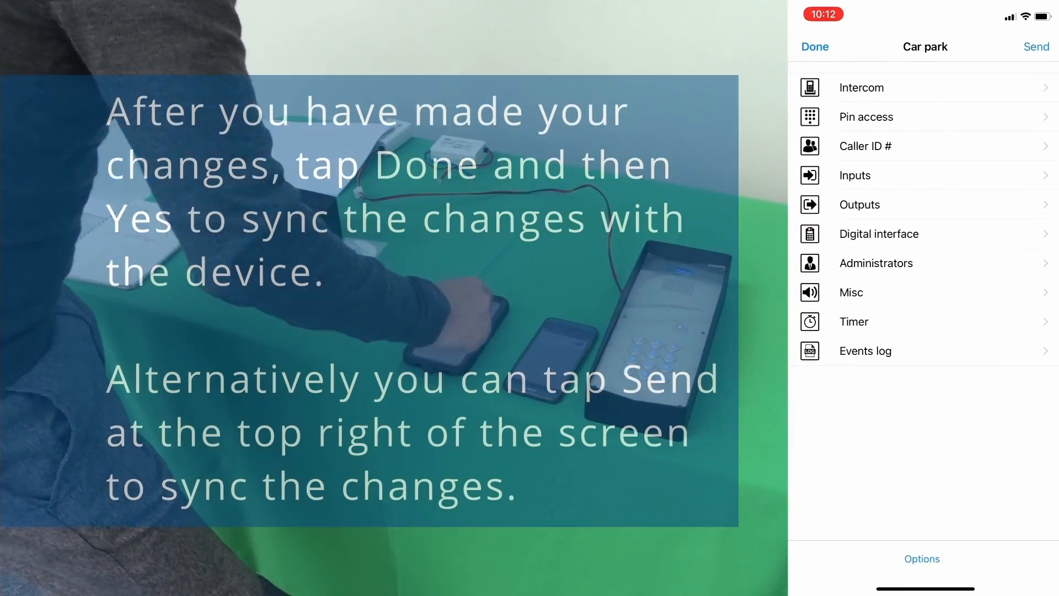
click(815, 46)
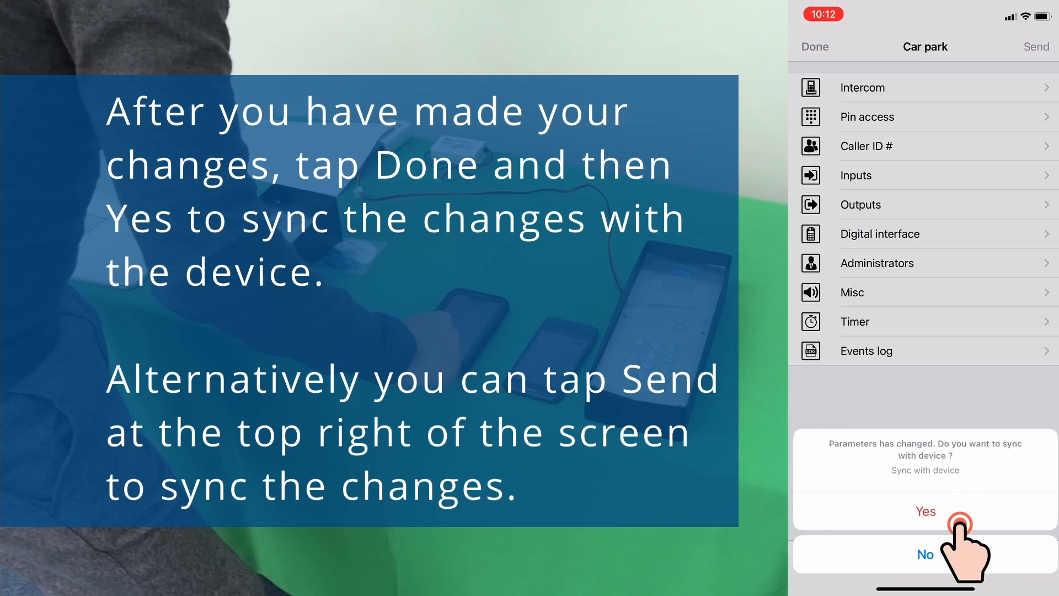
click(925, 511)
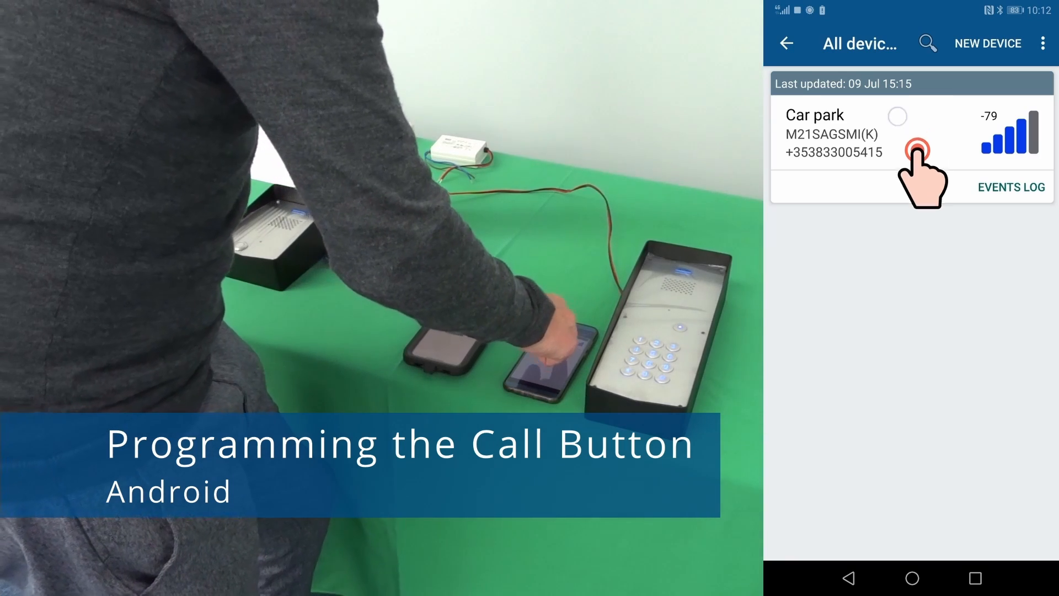
- Reopen Car park's configuration and Button 1's caller phone numbers list on Android
click(905, 152)
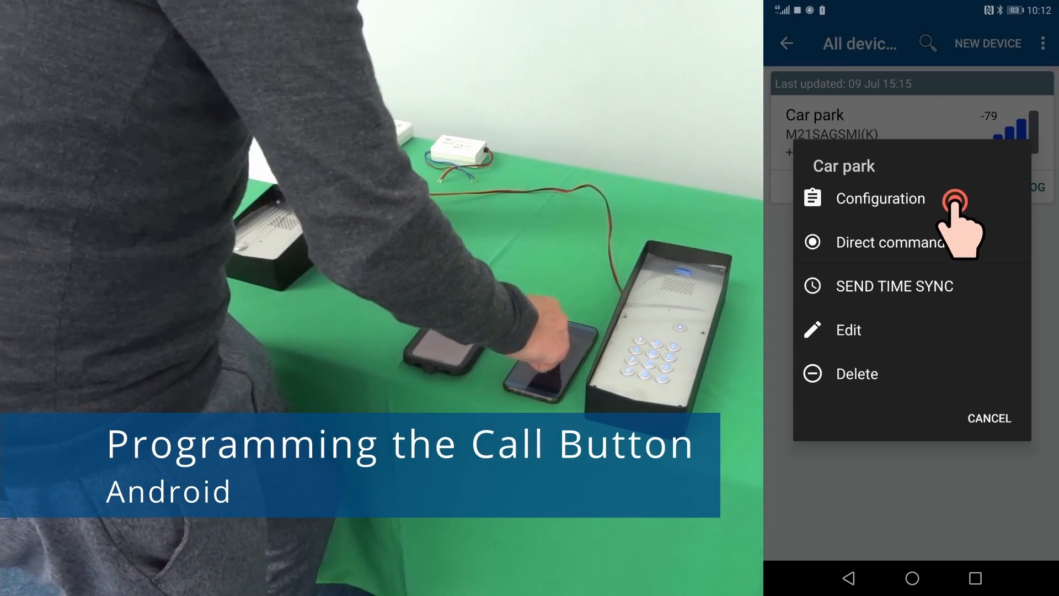
click(881, 198)
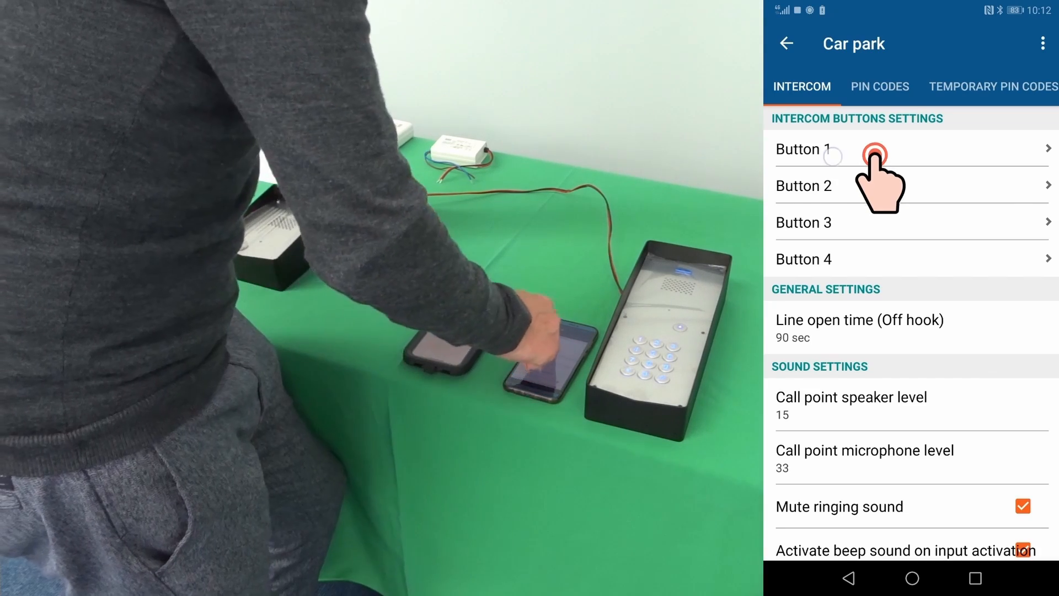
click(845, 148)
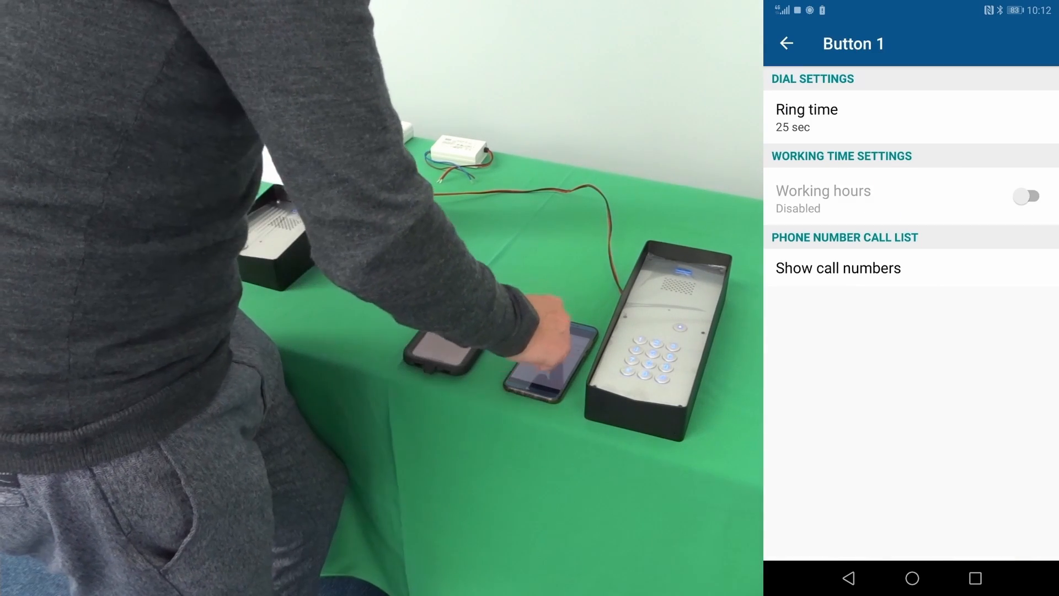
click(837, 268)
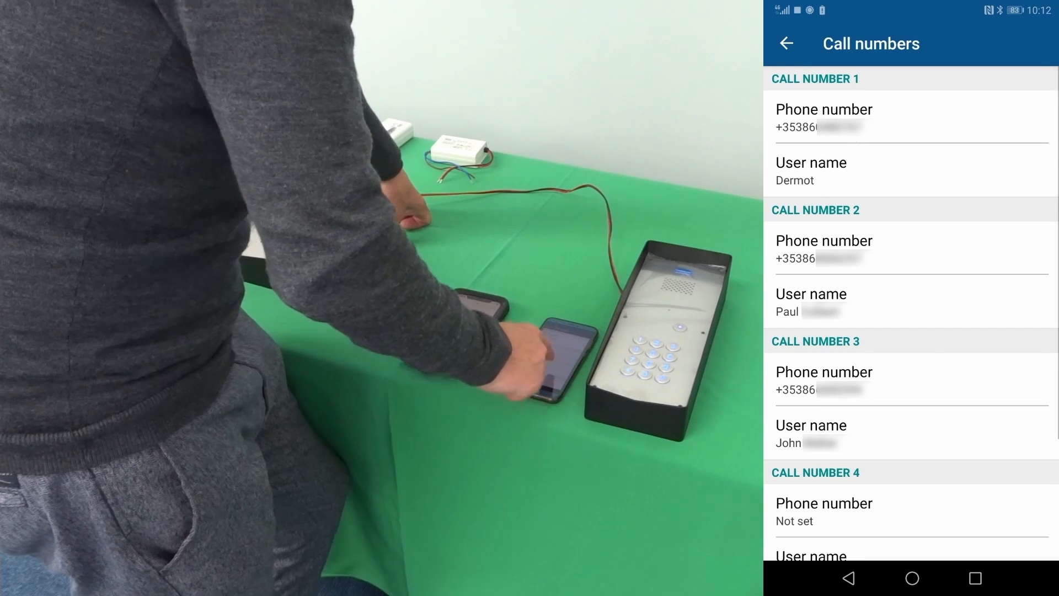
- Start editing call number 1 from contacts, dismiss the chooser and return to the configuration
click(824, 118)
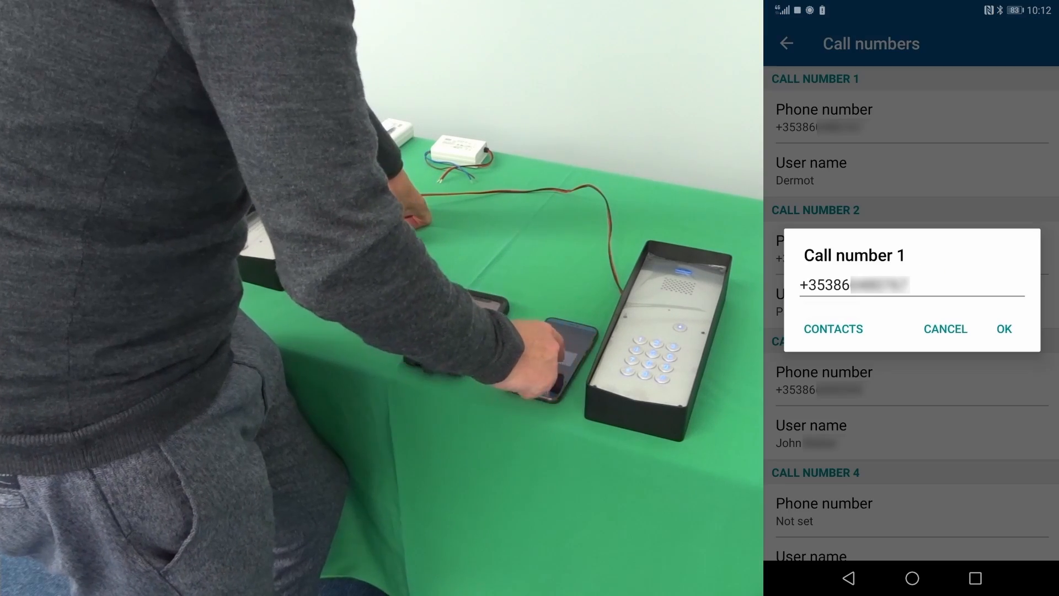
click(1002, 328)
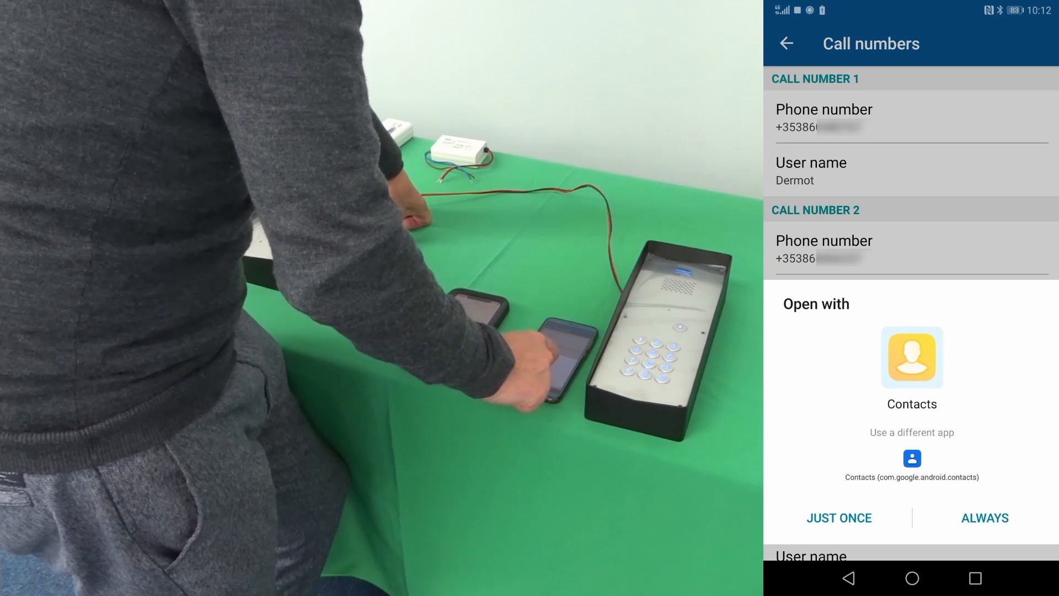
click(839, 517)
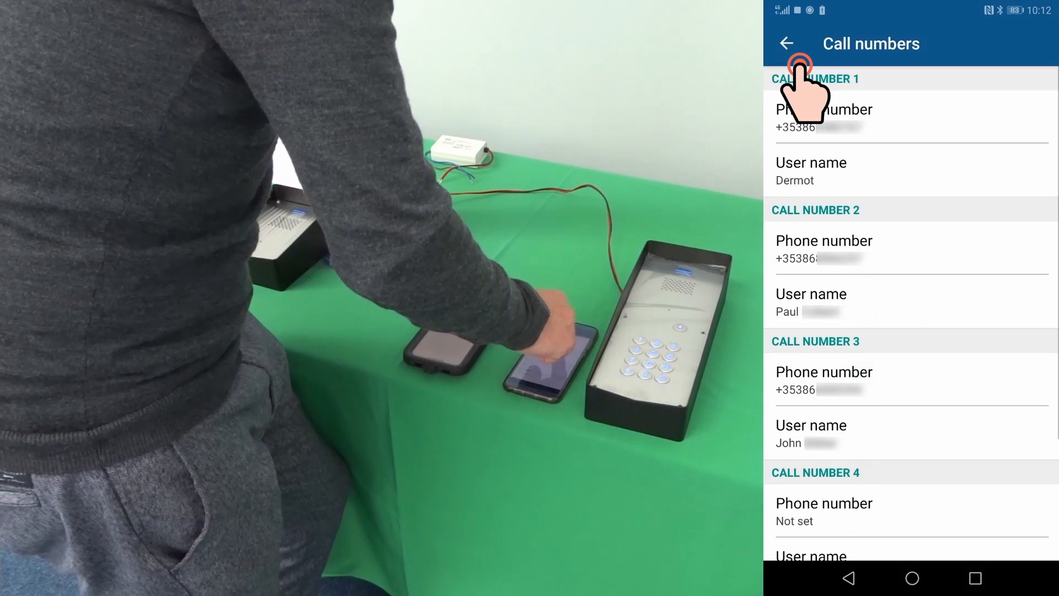
click(786, 43)
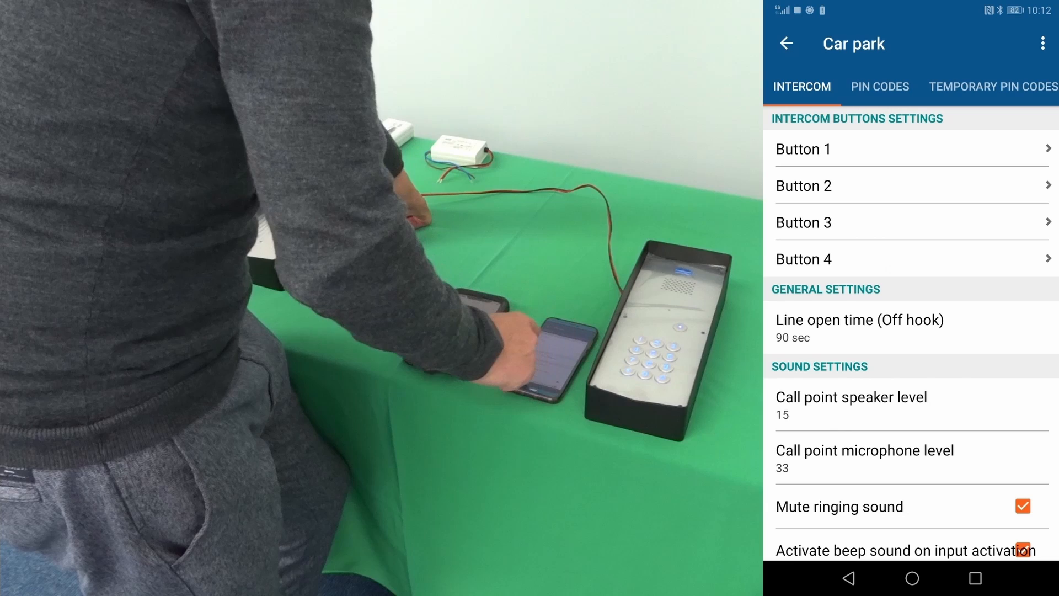
- Send the Car park settings to the device from the three-dot menu
click(1042, 43)
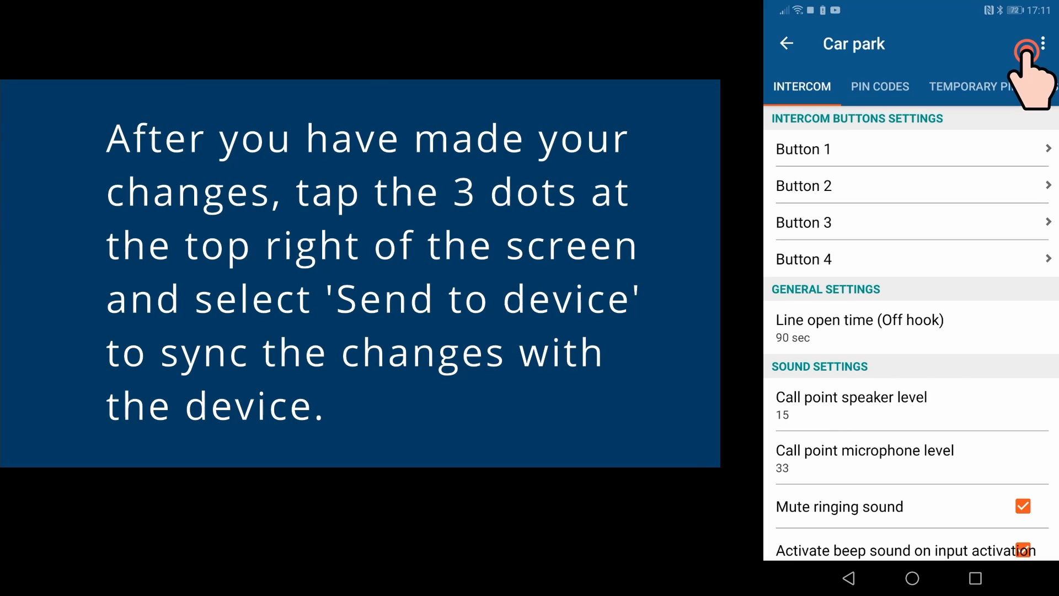
click(1042, 43)
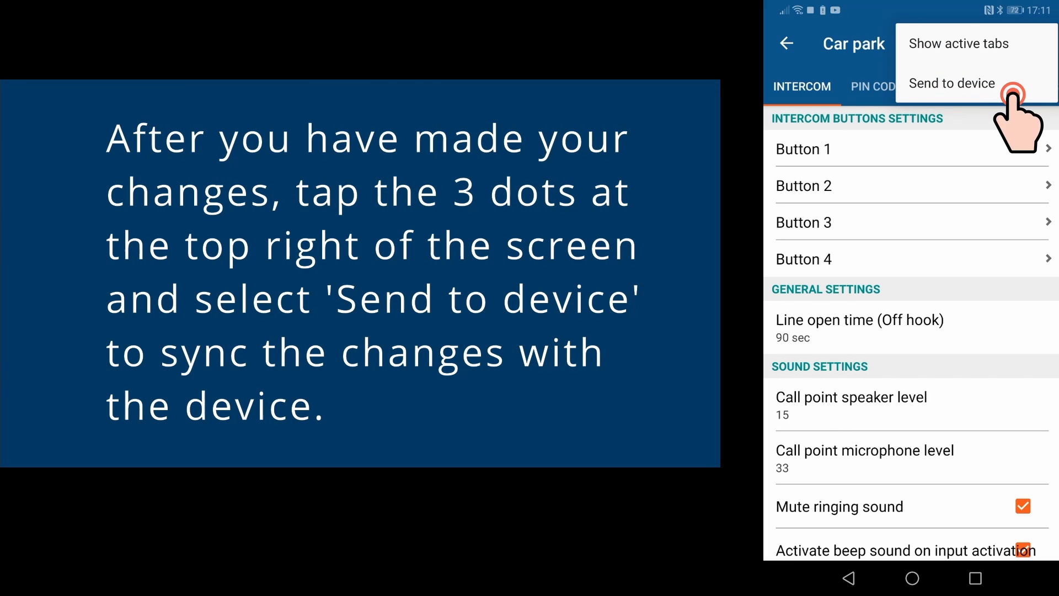
click(951, 84)
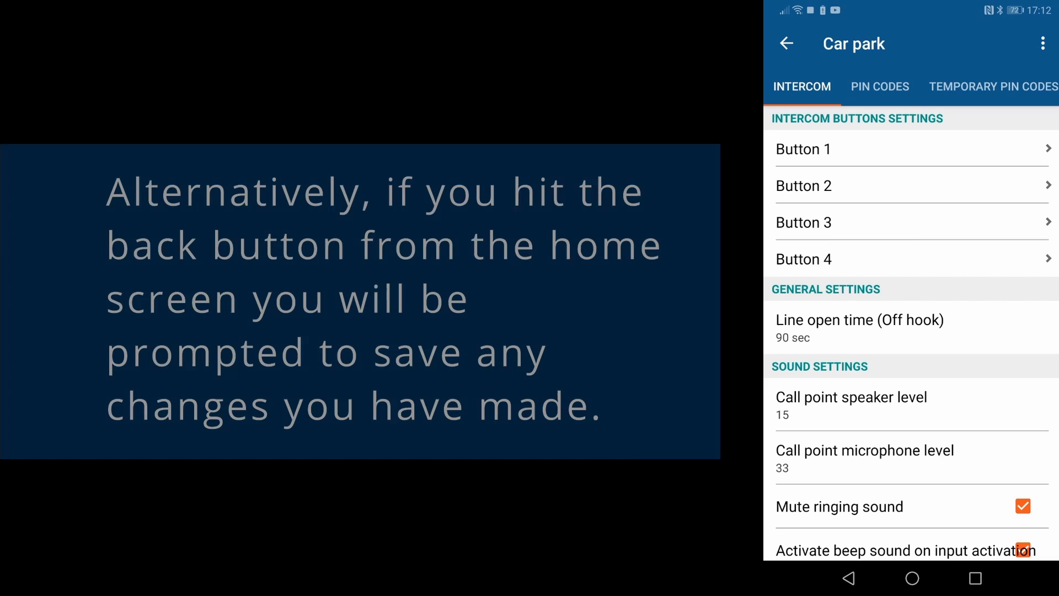
- Exit the configuration and answer Yes to sync the changes with the intercom
click(786, 43)
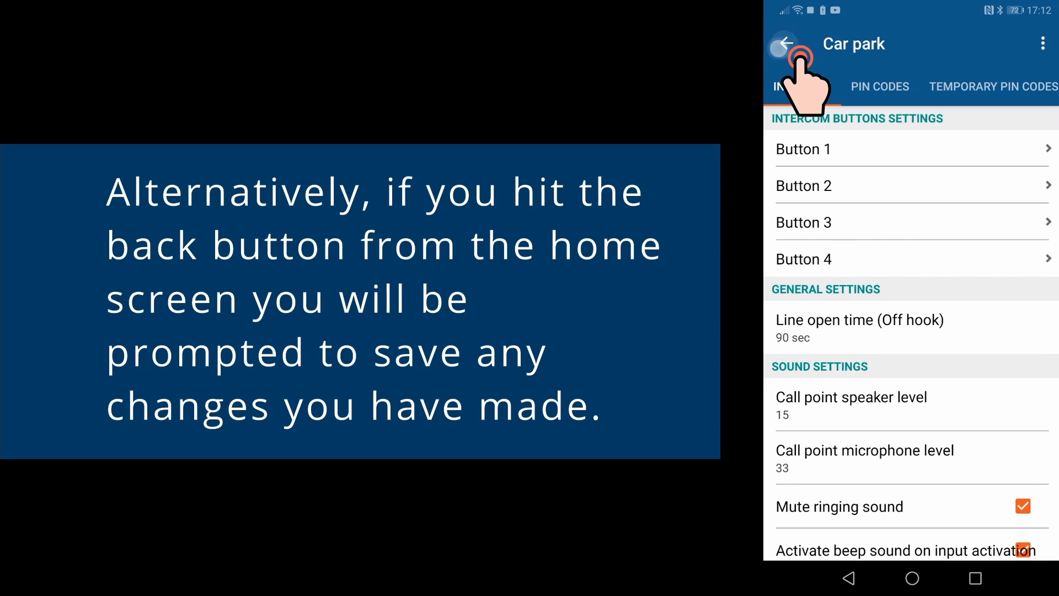
click(785, 44)
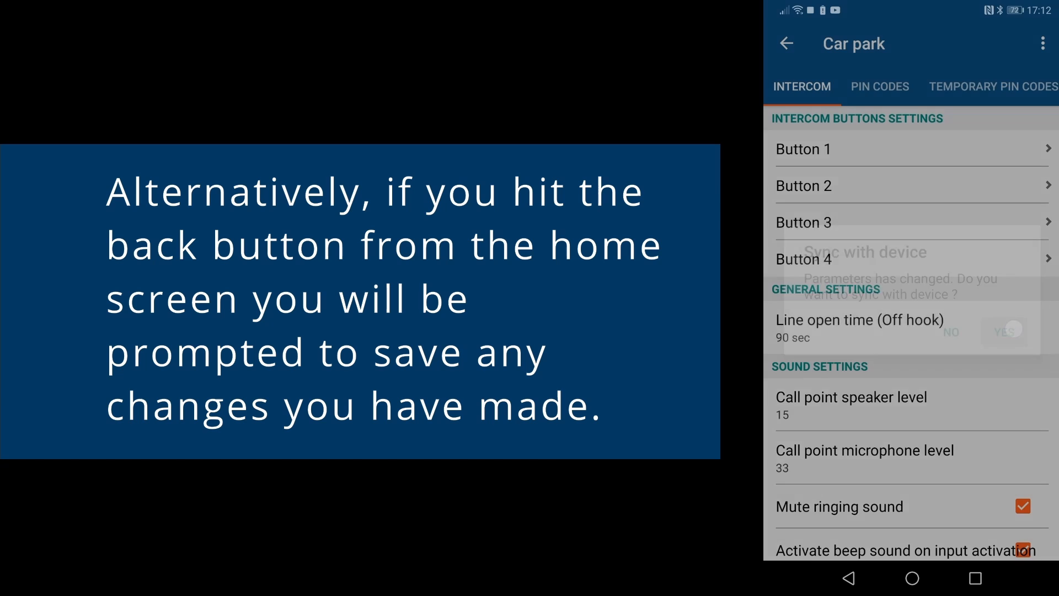
click(1006, 331)
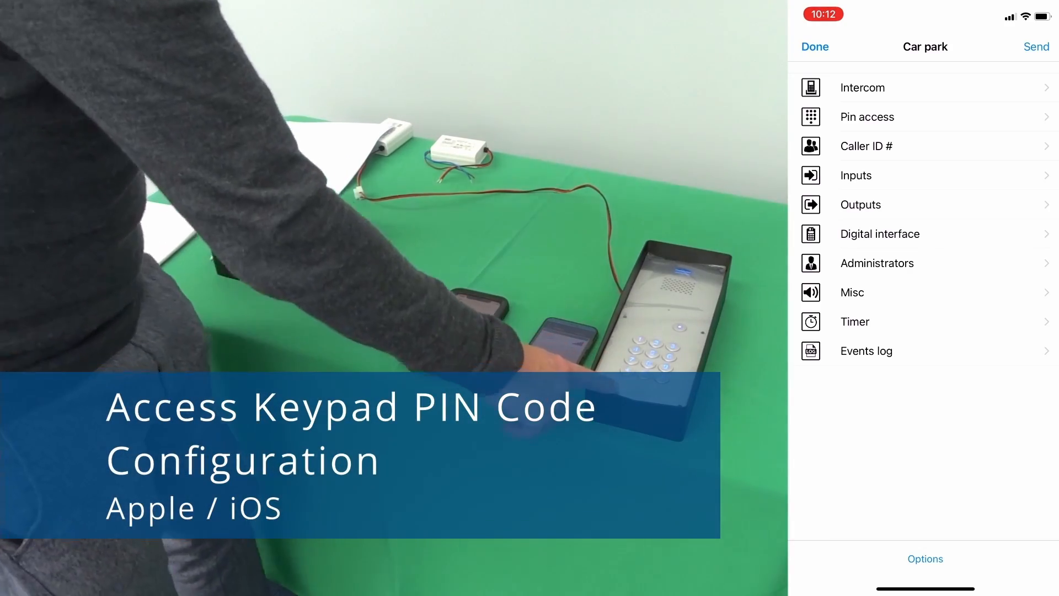
click(867, 116)
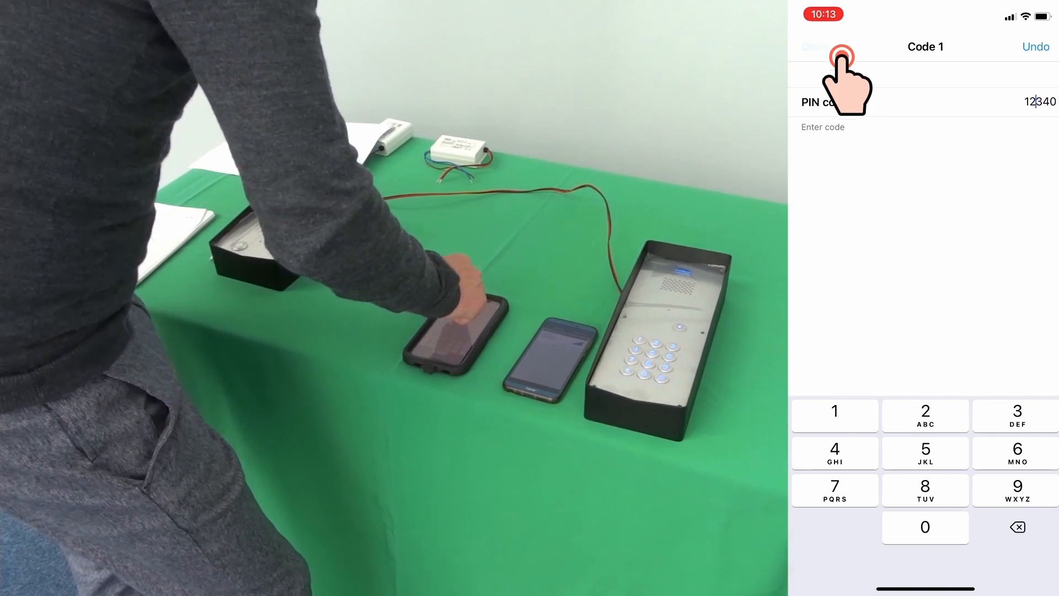
click(813, 46)
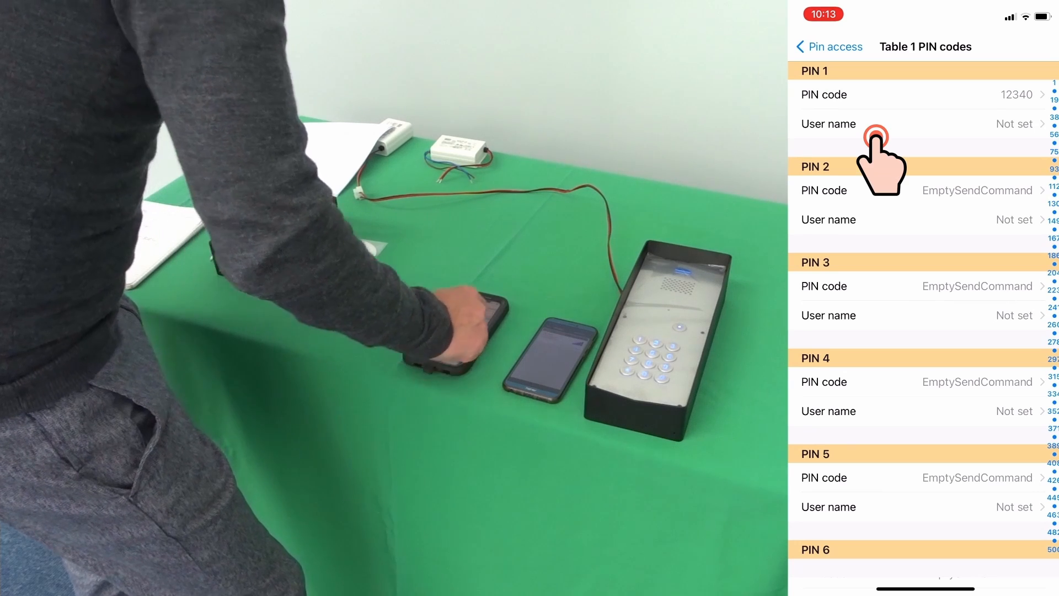
click(878, 123)
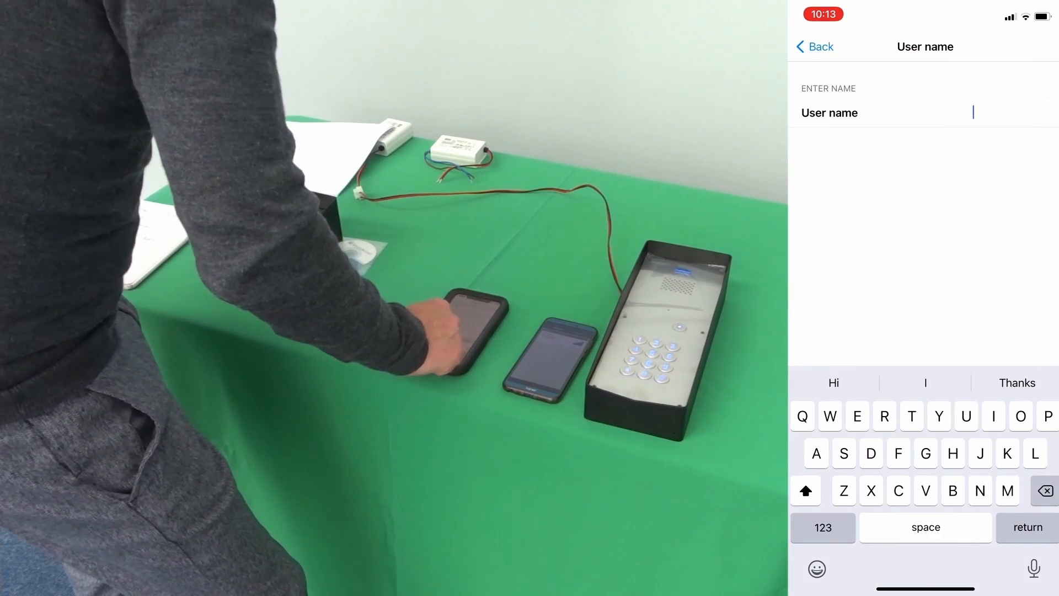
text(Dermot)
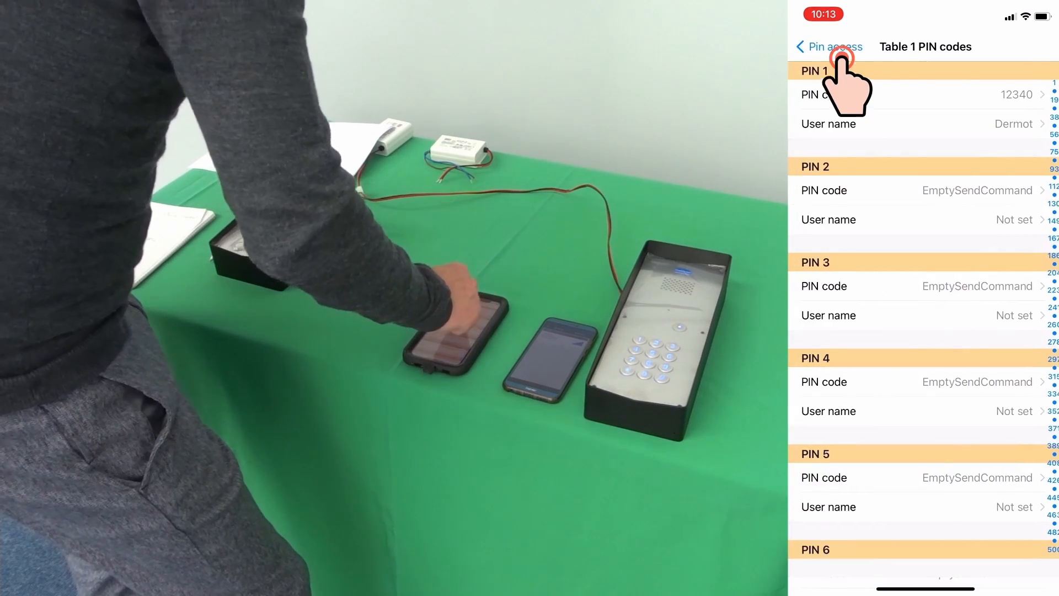
- Return to the Car park overview and finish editing to sync the configuration
click(824, 47)
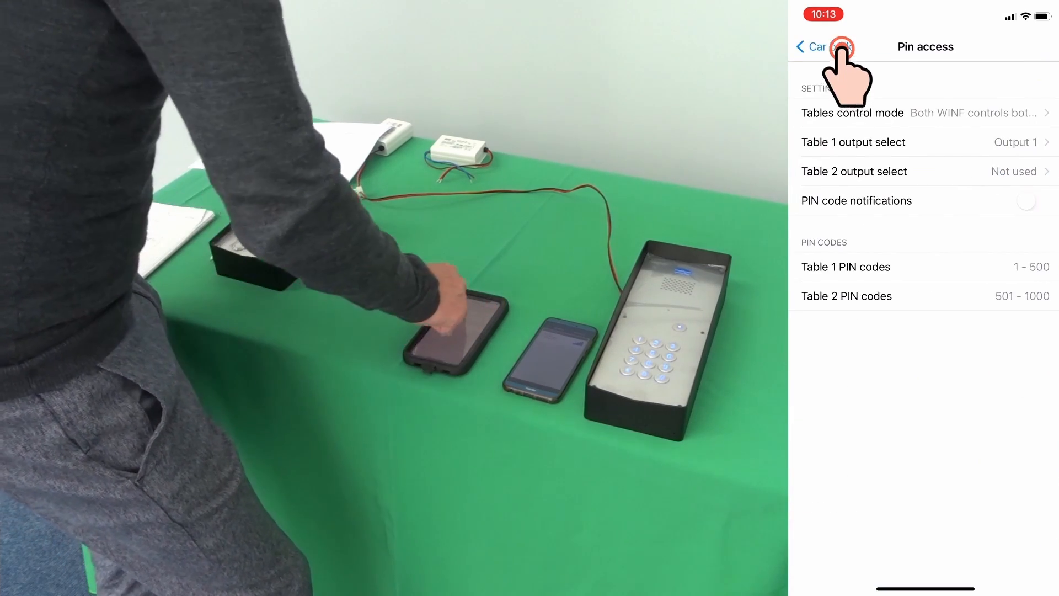
click(804, 47)
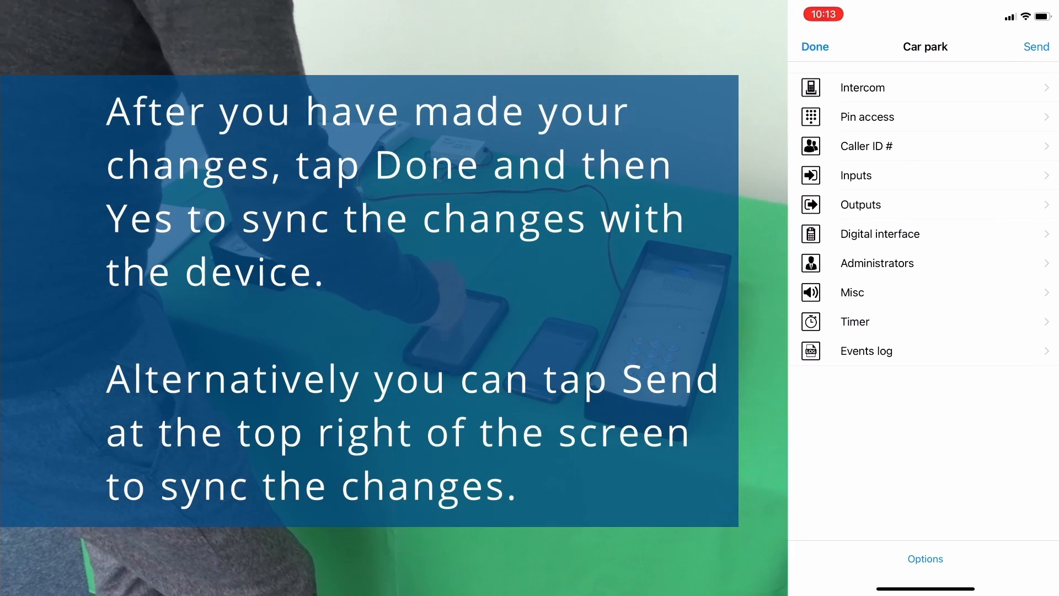
click(1036, 46)
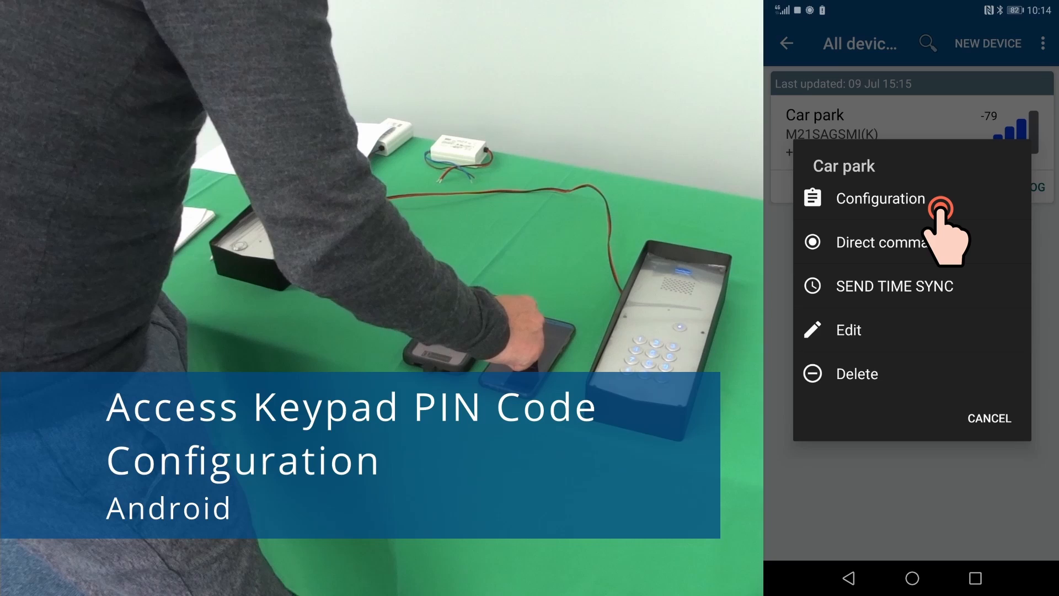
- In Car park's PIN codes tab on Android, set PIN 1's code to 1966 and confirm
click(881, 198)
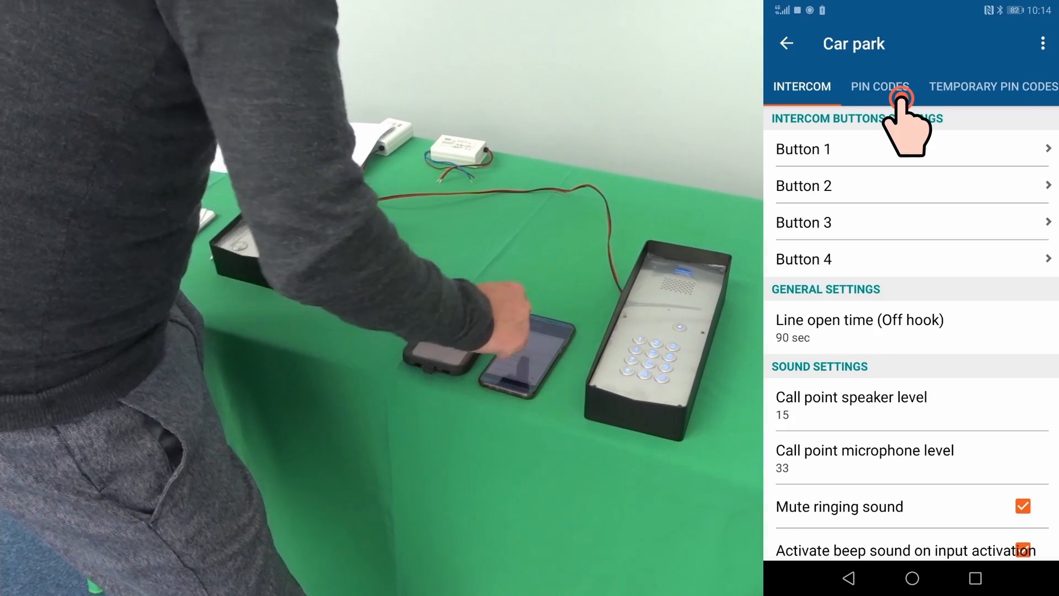
click(879, 87)
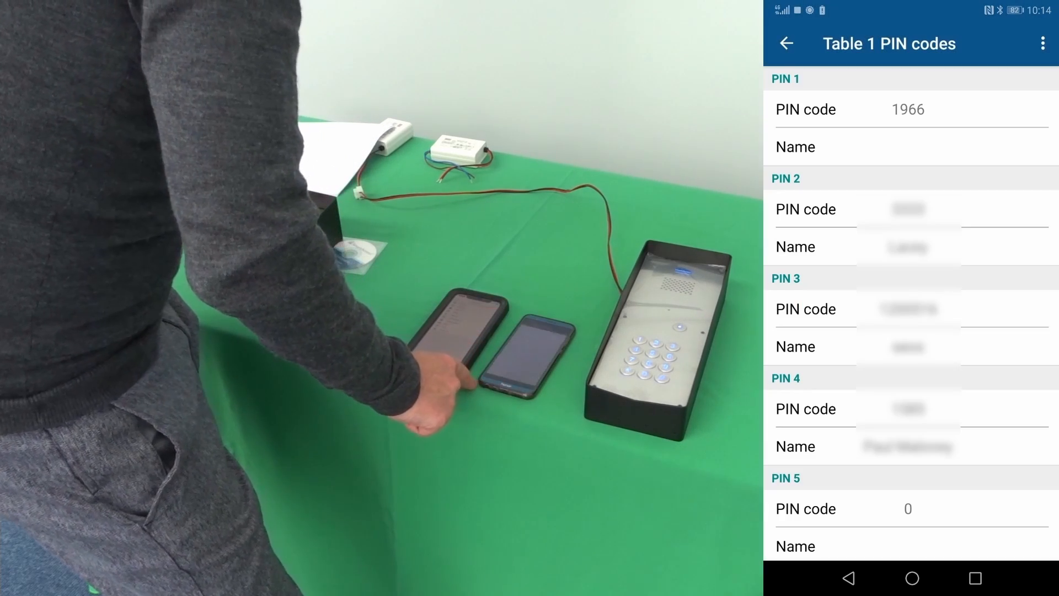
click(907, 109)
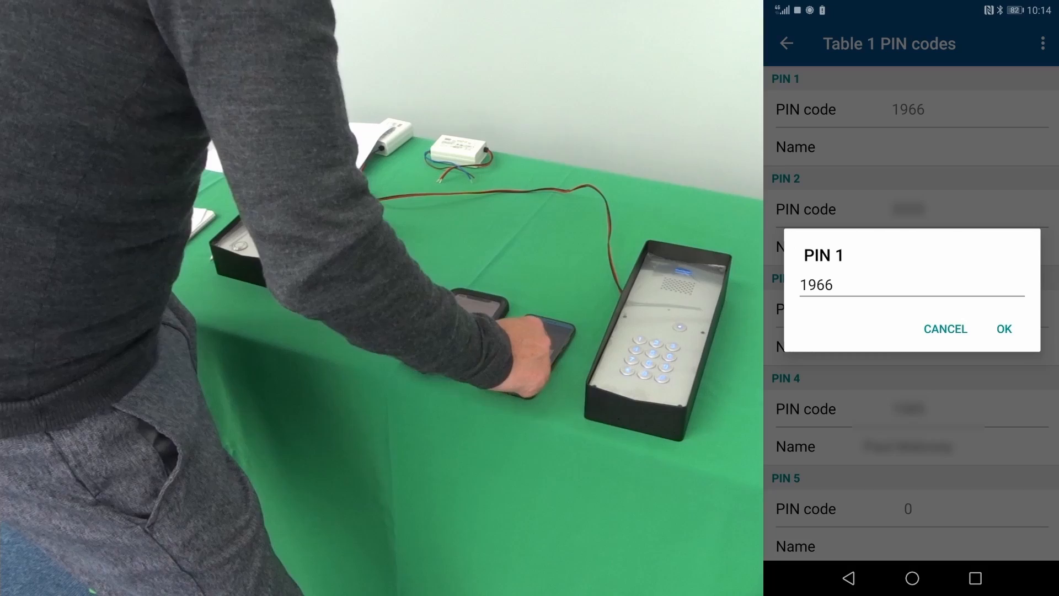
click(910, 284)
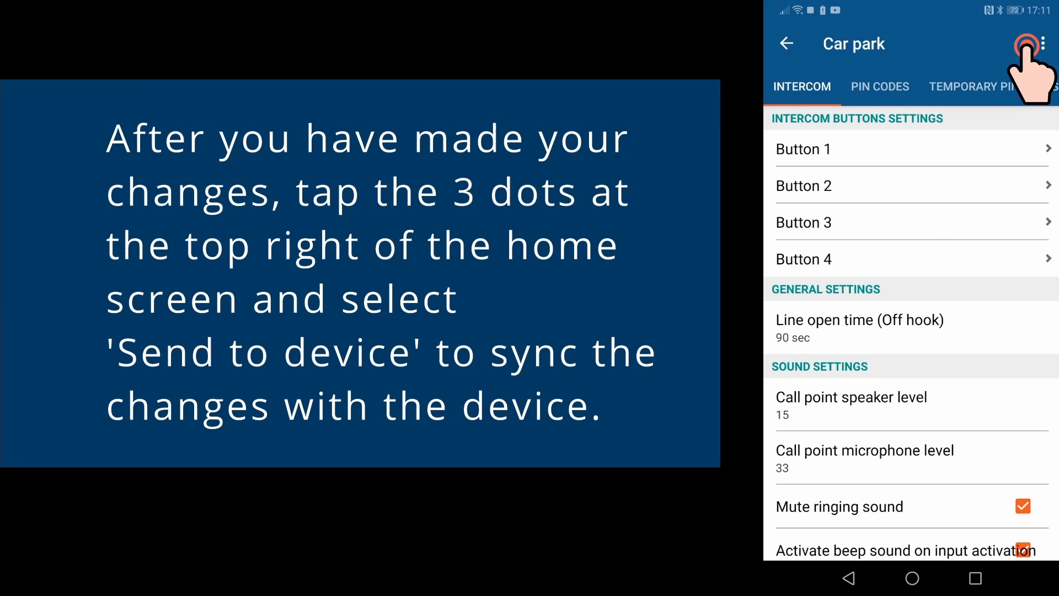
- Send the PIN changes to the device, exit the configuration and confirm the sync prompt
click(1042, 43)
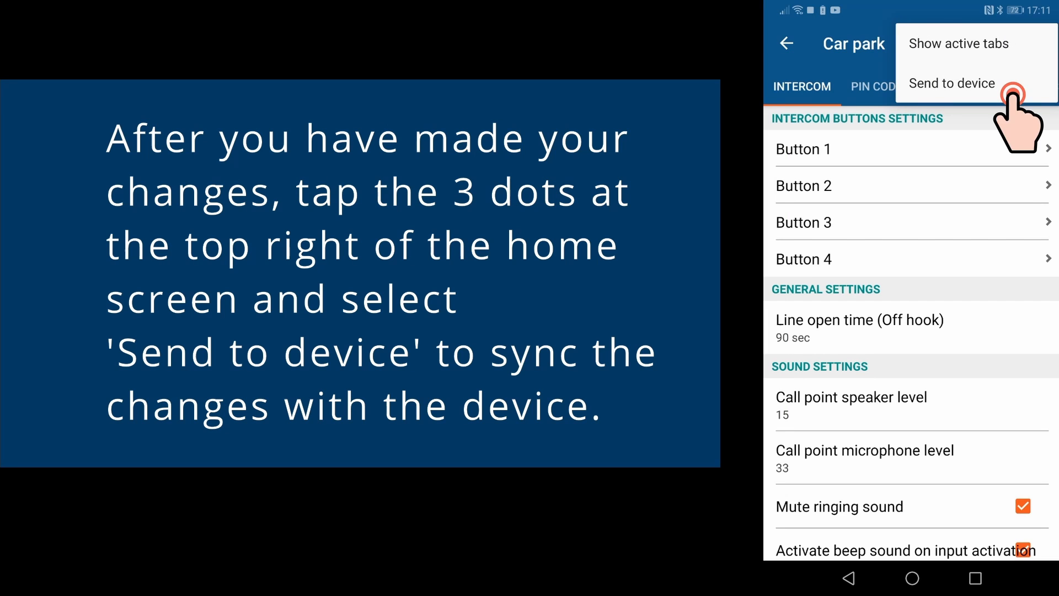
click(951, 83)
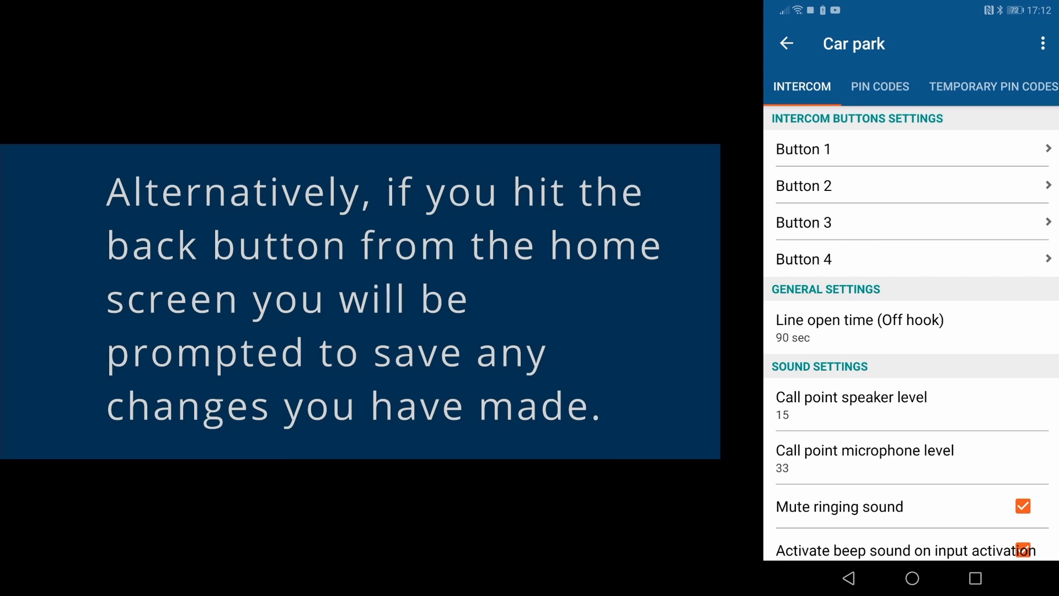
click(785, 43)
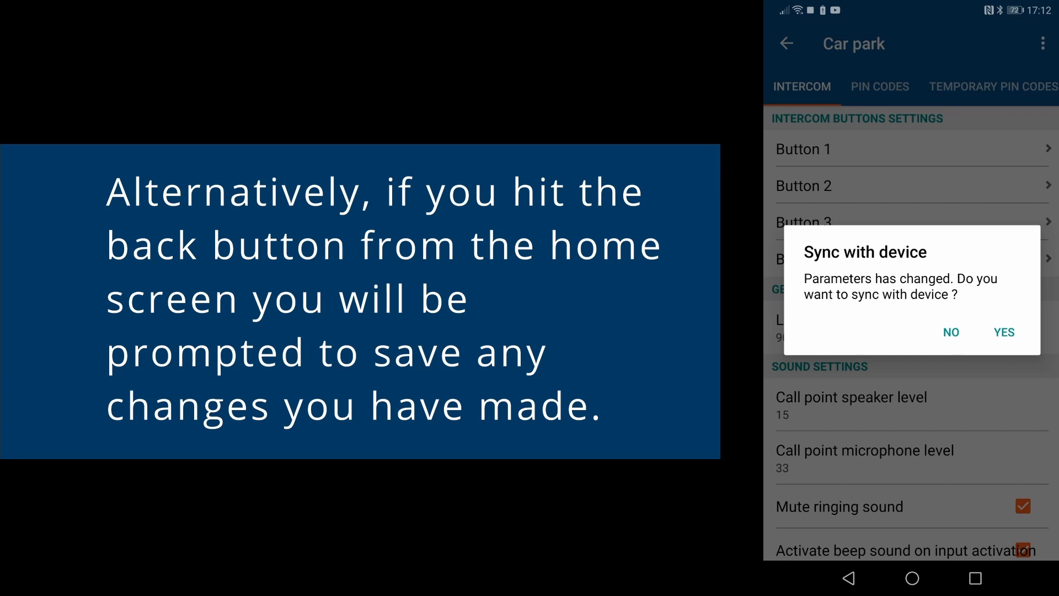
click(1003, 332)
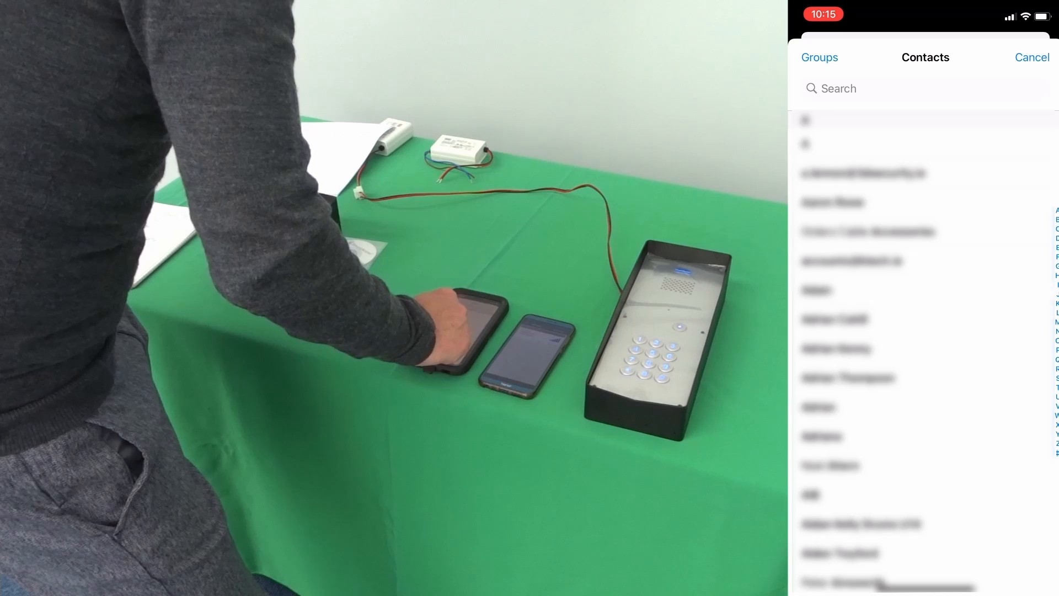
- Bring up the phone's contacts to pick a caller ID number
click(818, 291)
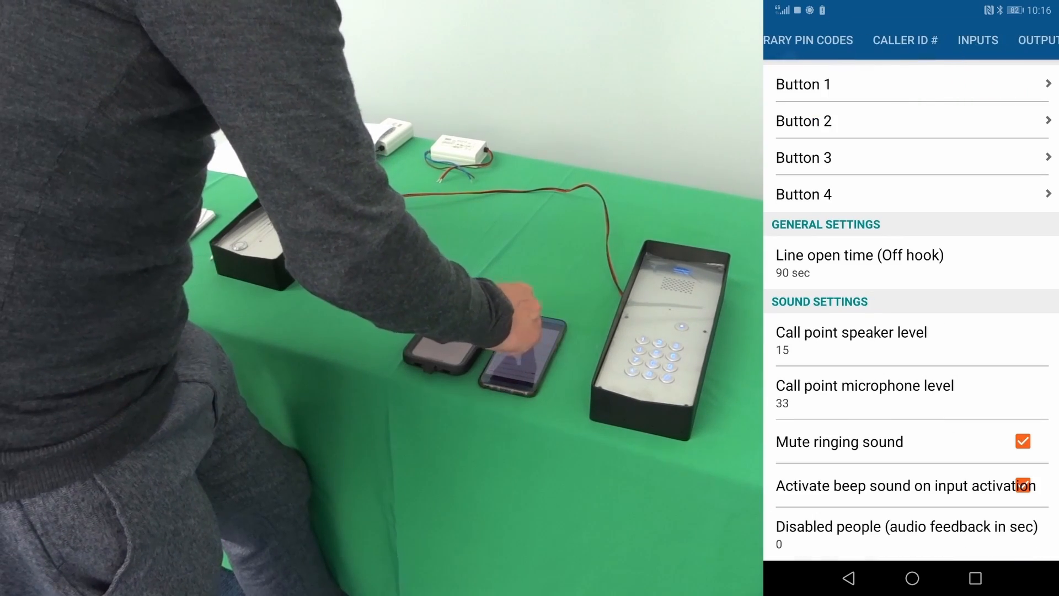
- Review the Car park CID# table, edit a caller ID phone number and confirm it
click(905, 39)
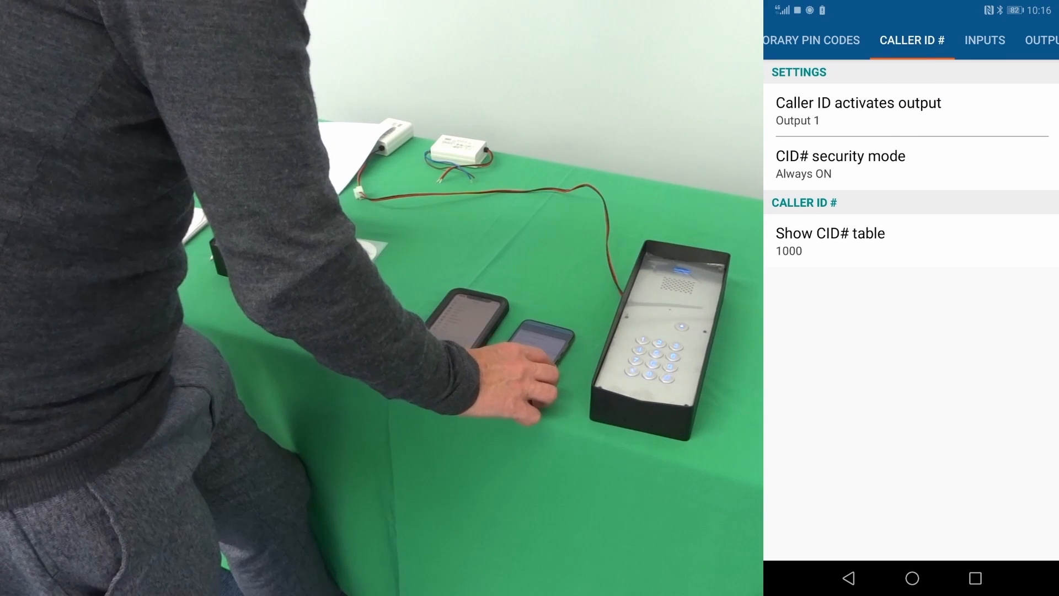
click(892, 232)
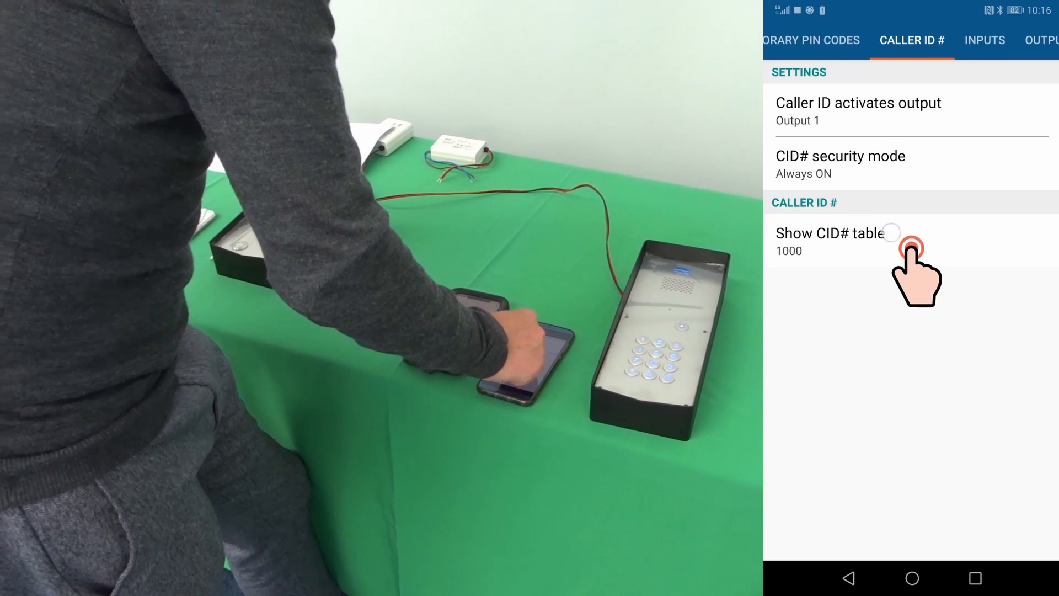
click(836, 232)
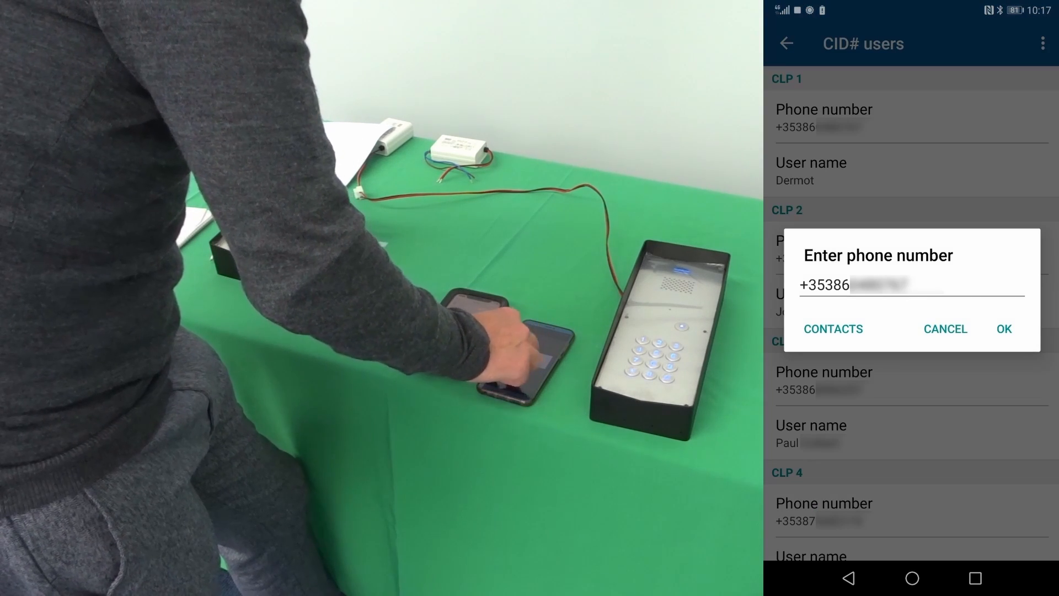
click(1003, 329)
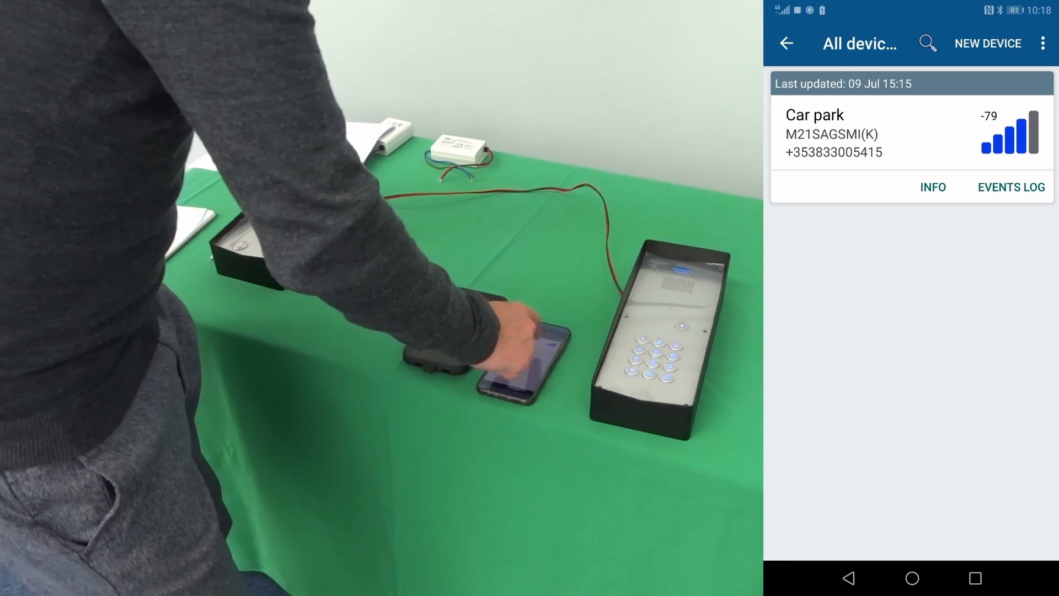
- Look through the Car park events log and return to the device actions
click(1011, 187)
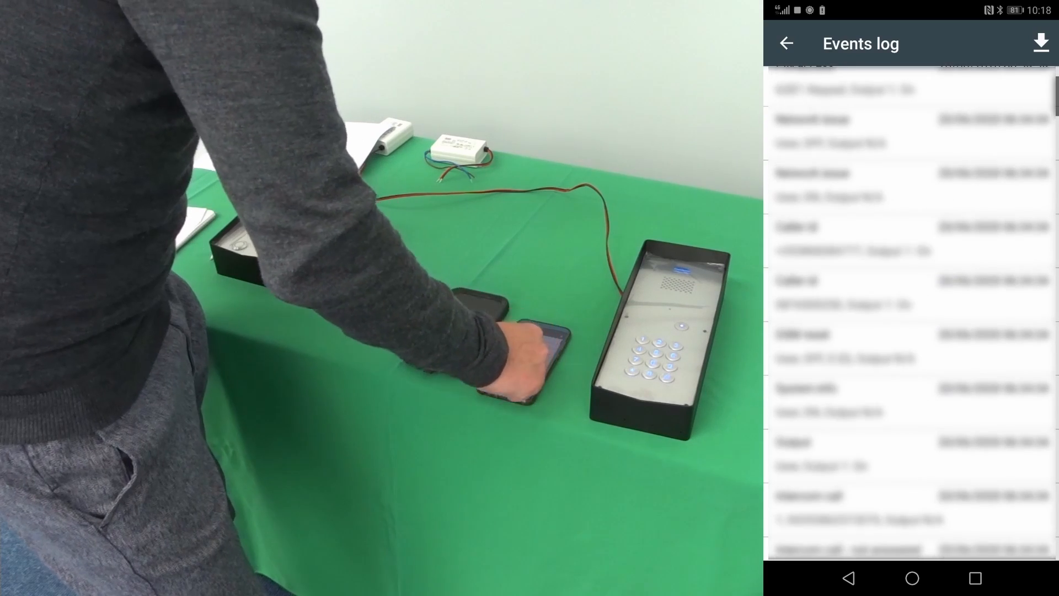
scroll(down, 3)
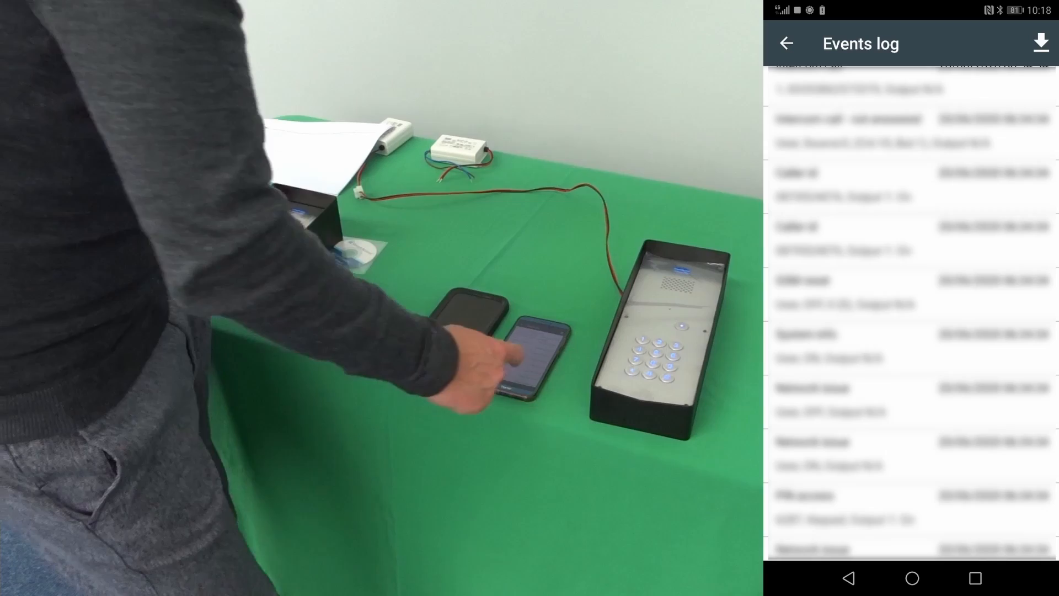
click(786, 43)
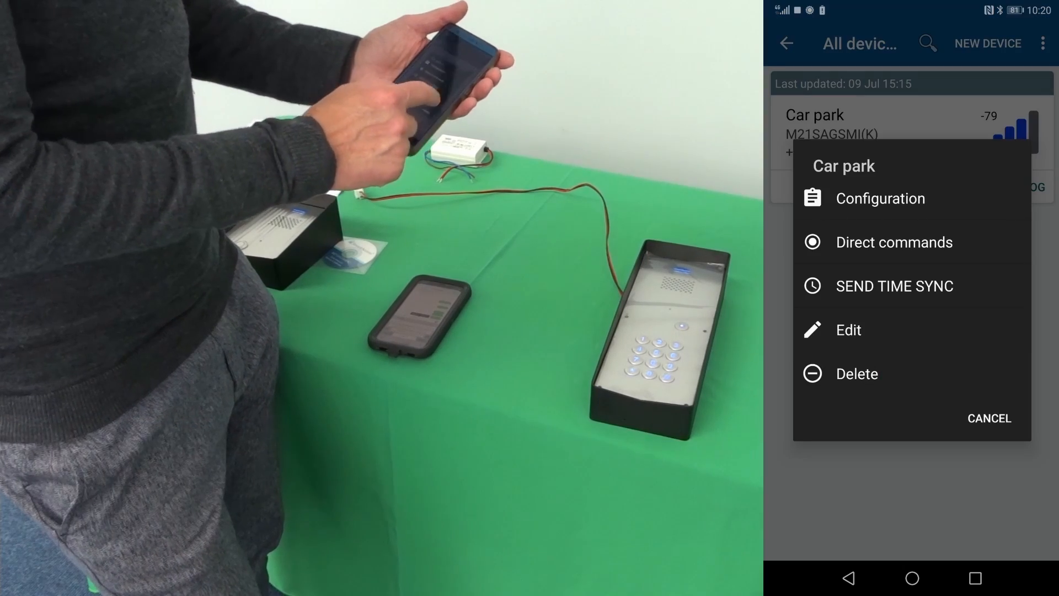
- Send the OUTPUT 1 ON direct command to Car park as an SMS
click(893, 242)
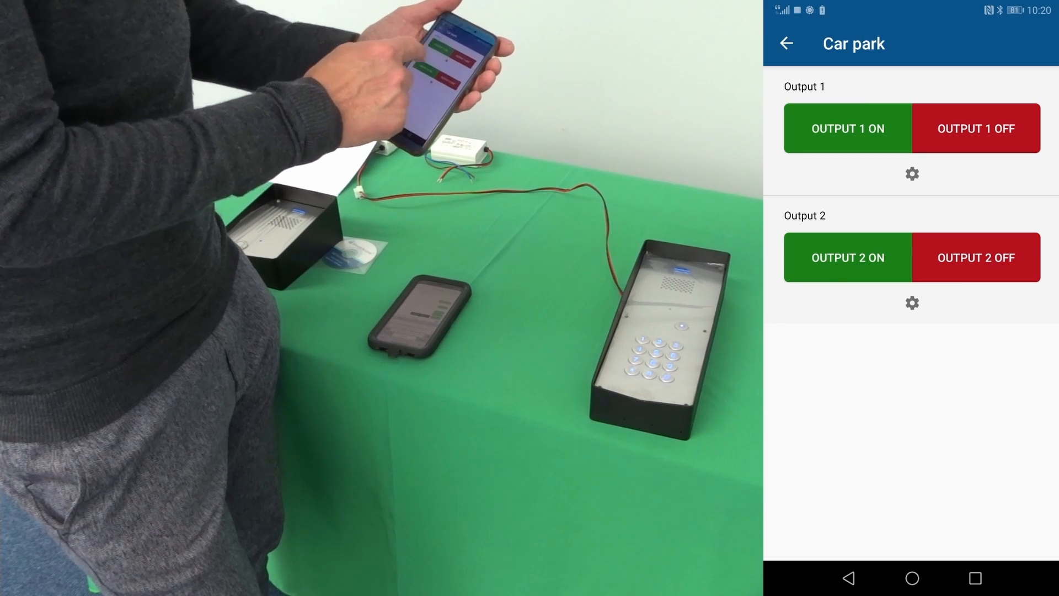
click(847, 129)
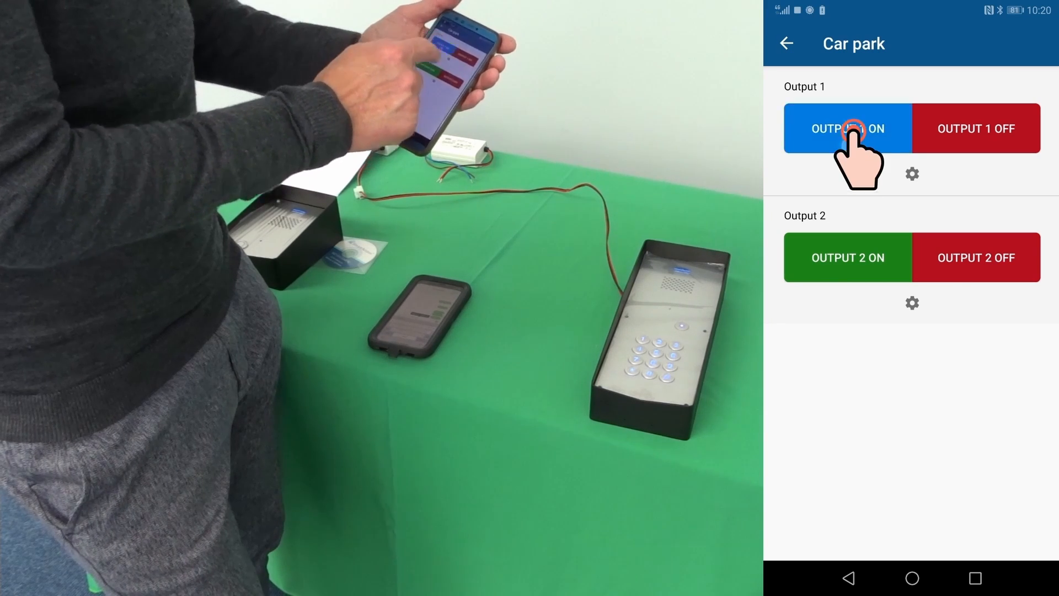
click(847, 129)
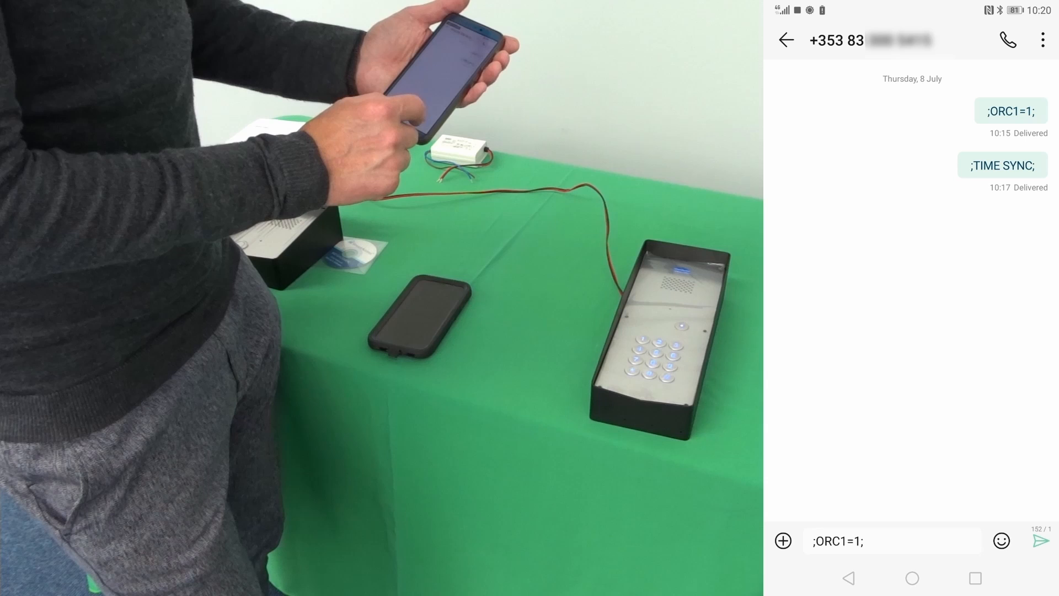
click(1039, 540)
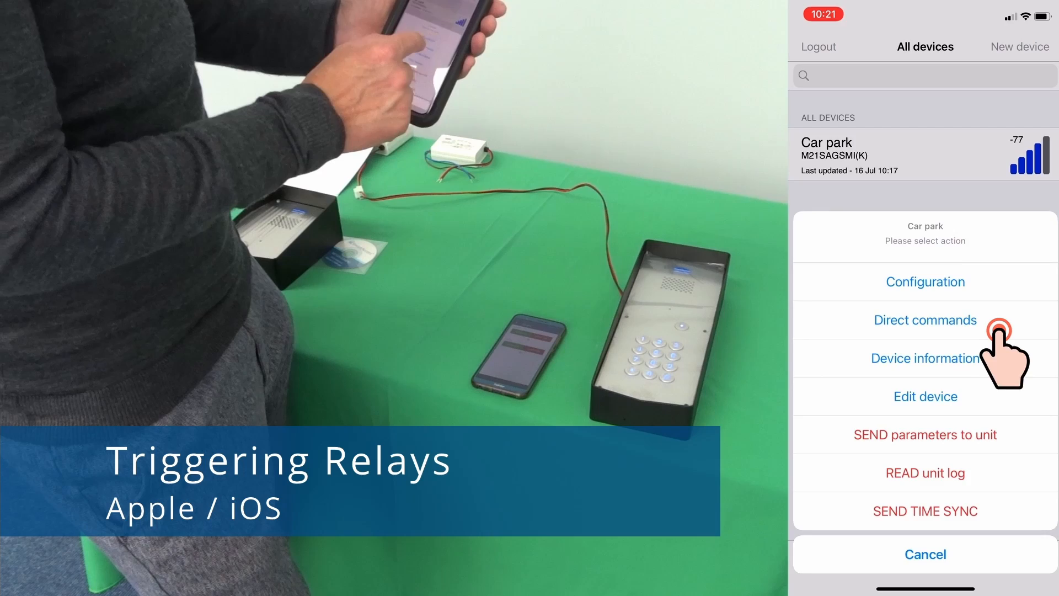
- Rename the Output 1 ON button to 'Gate open', save it and trigger the output
click(925, 320)
text(G)
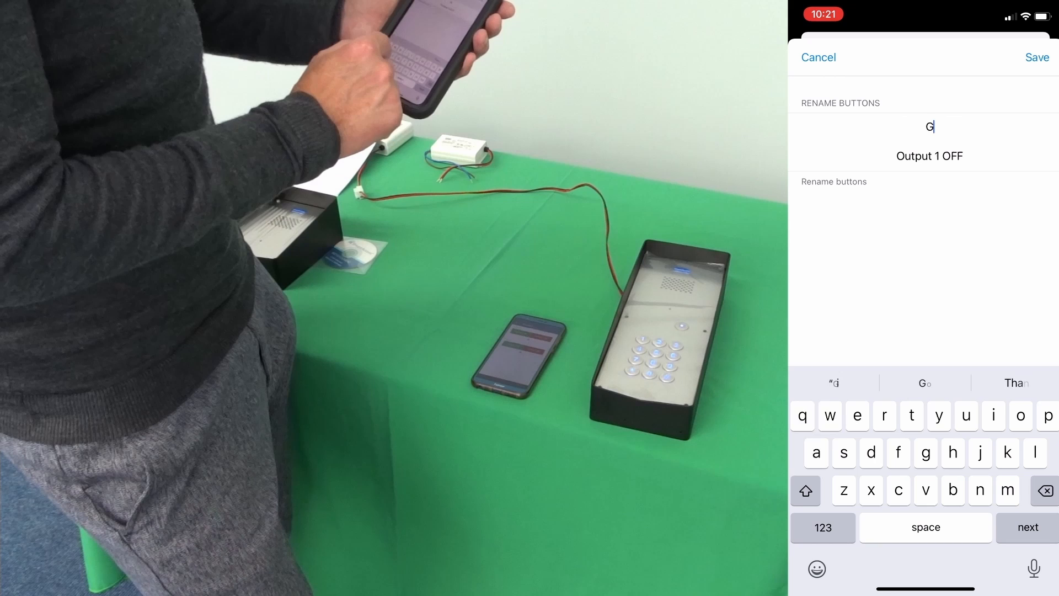
text(ate)
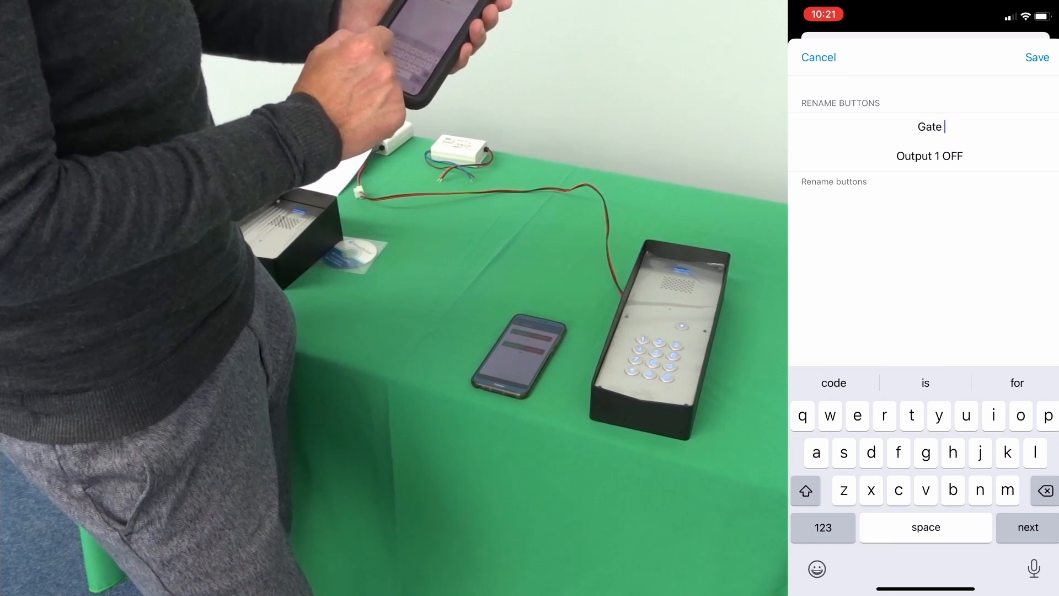
click(1037, 57)
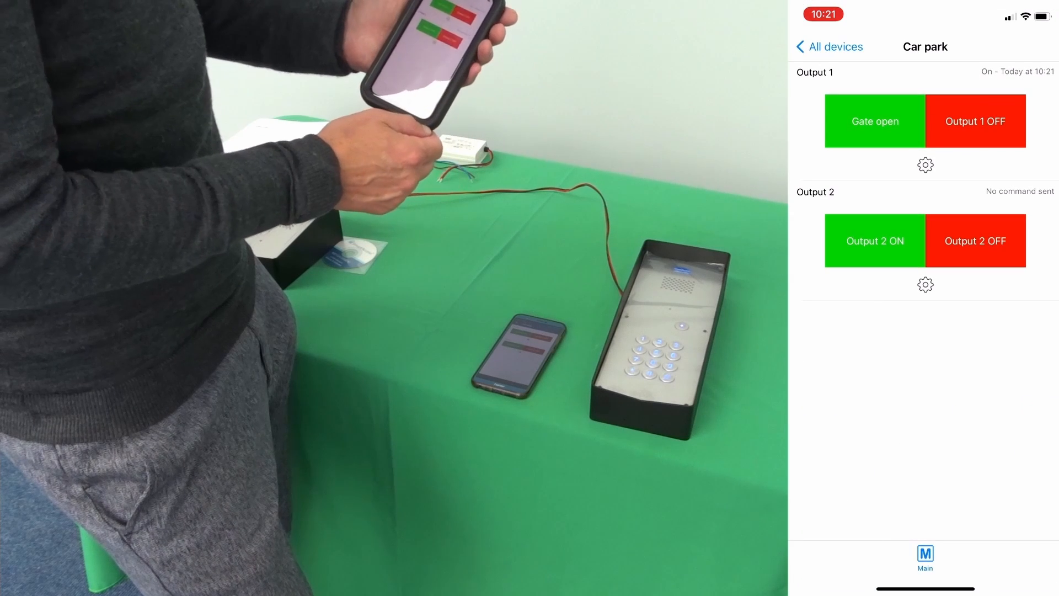
click(829, 46)
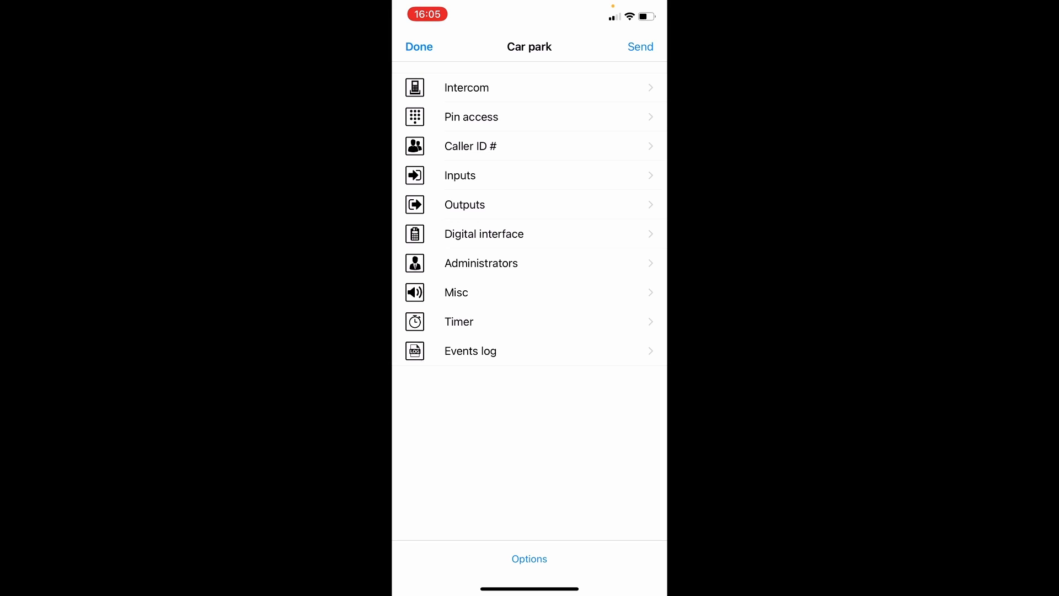
- Enter Administrator 1's phone number and a user name ending in 'gineer' for Car park
click(481, 262)
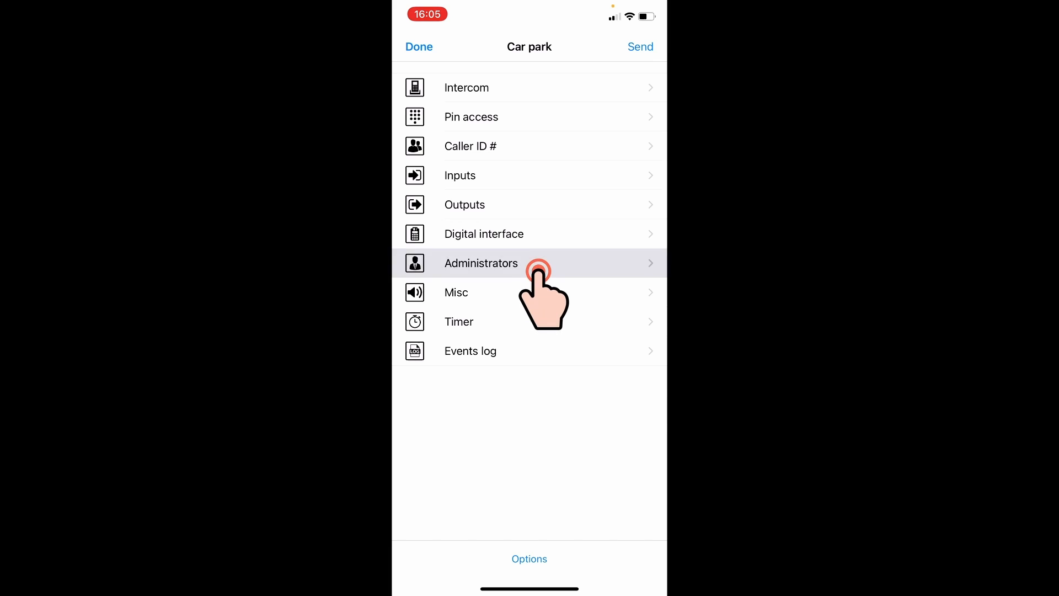
click(480, 263)
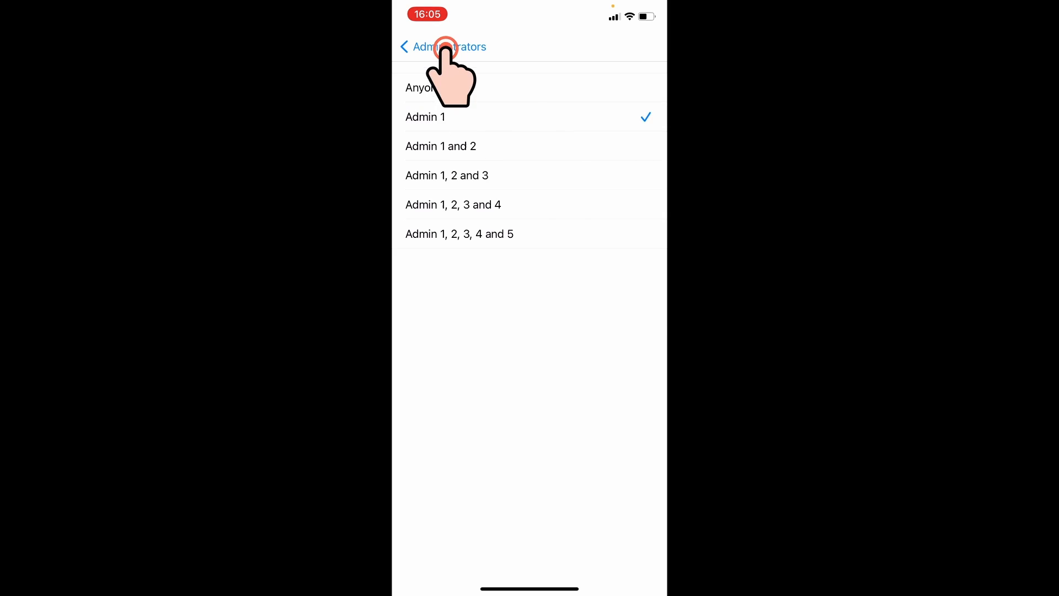
click(425, 116)
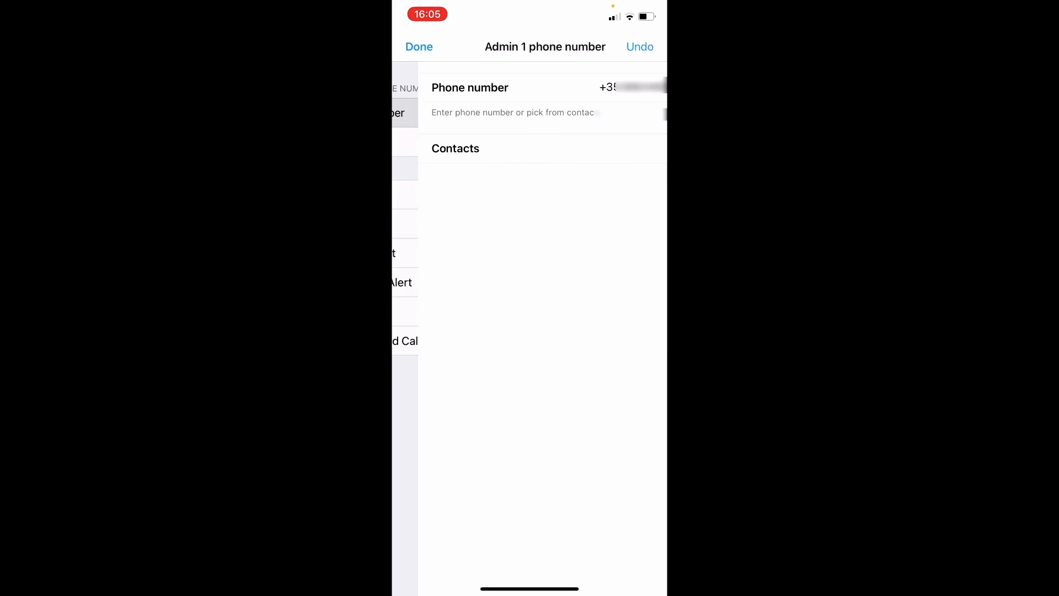
click(419, 46)
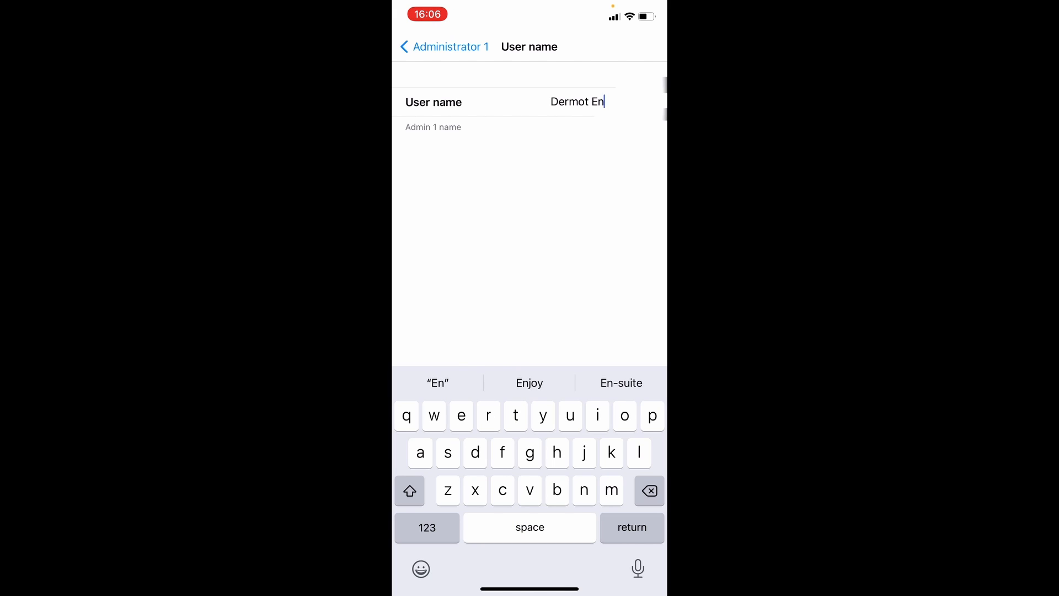
text(gineer)
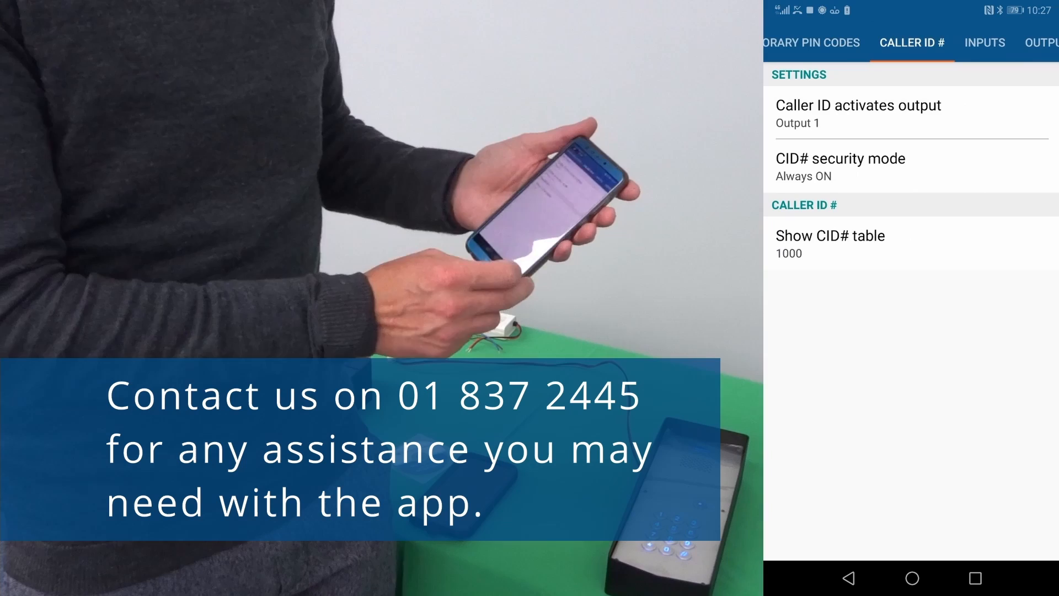
- Show Car park's Inputs settings with operation mode and input type
click(984, 42)
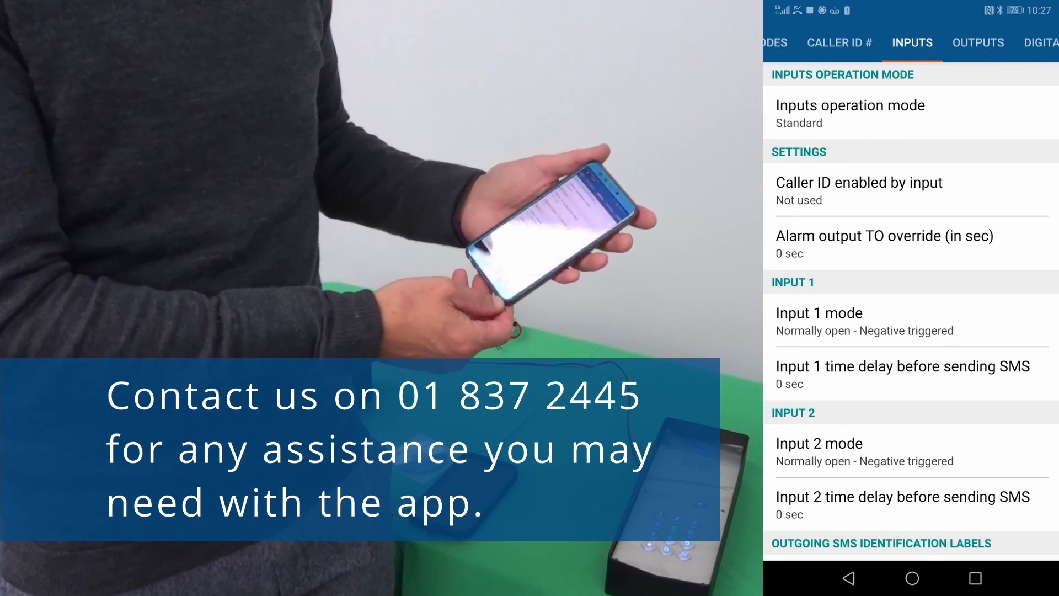